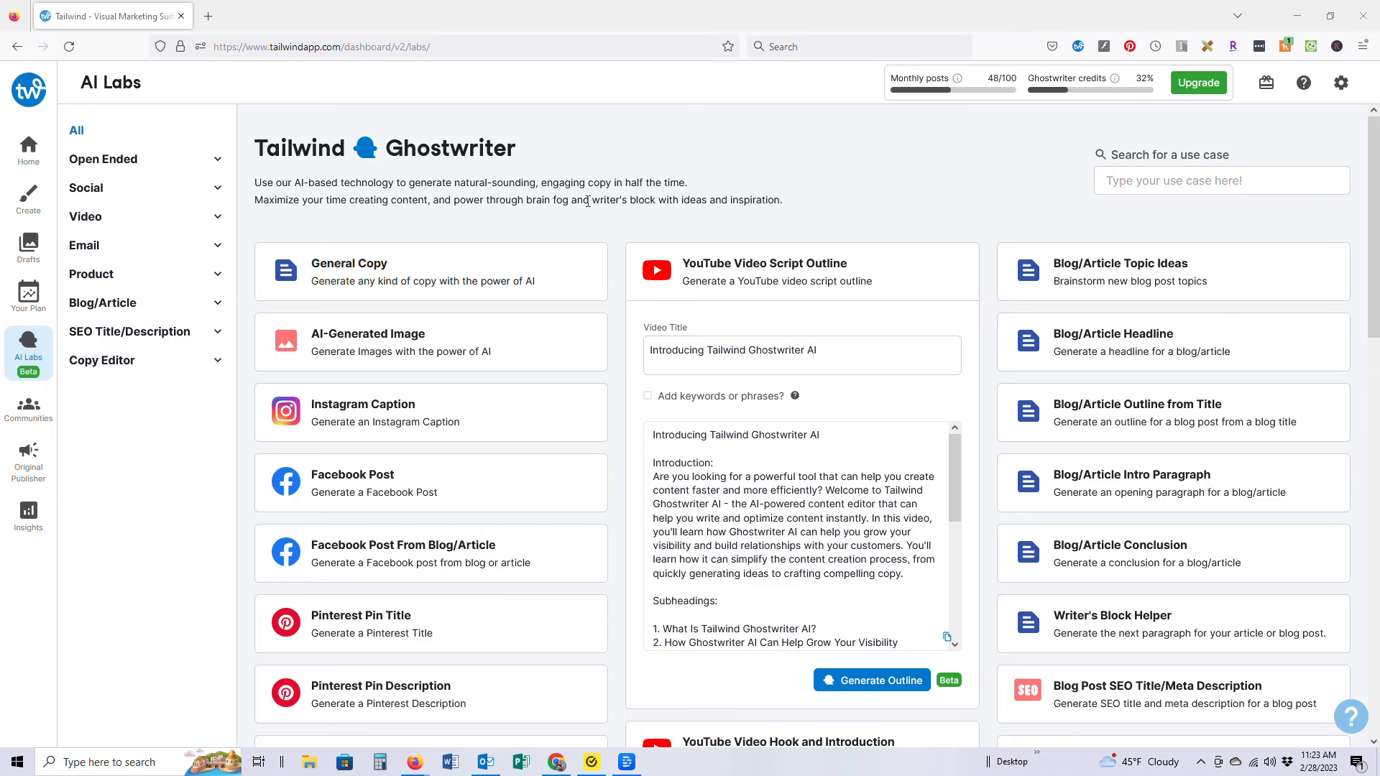
pyautogui.moveTo(846, 452)
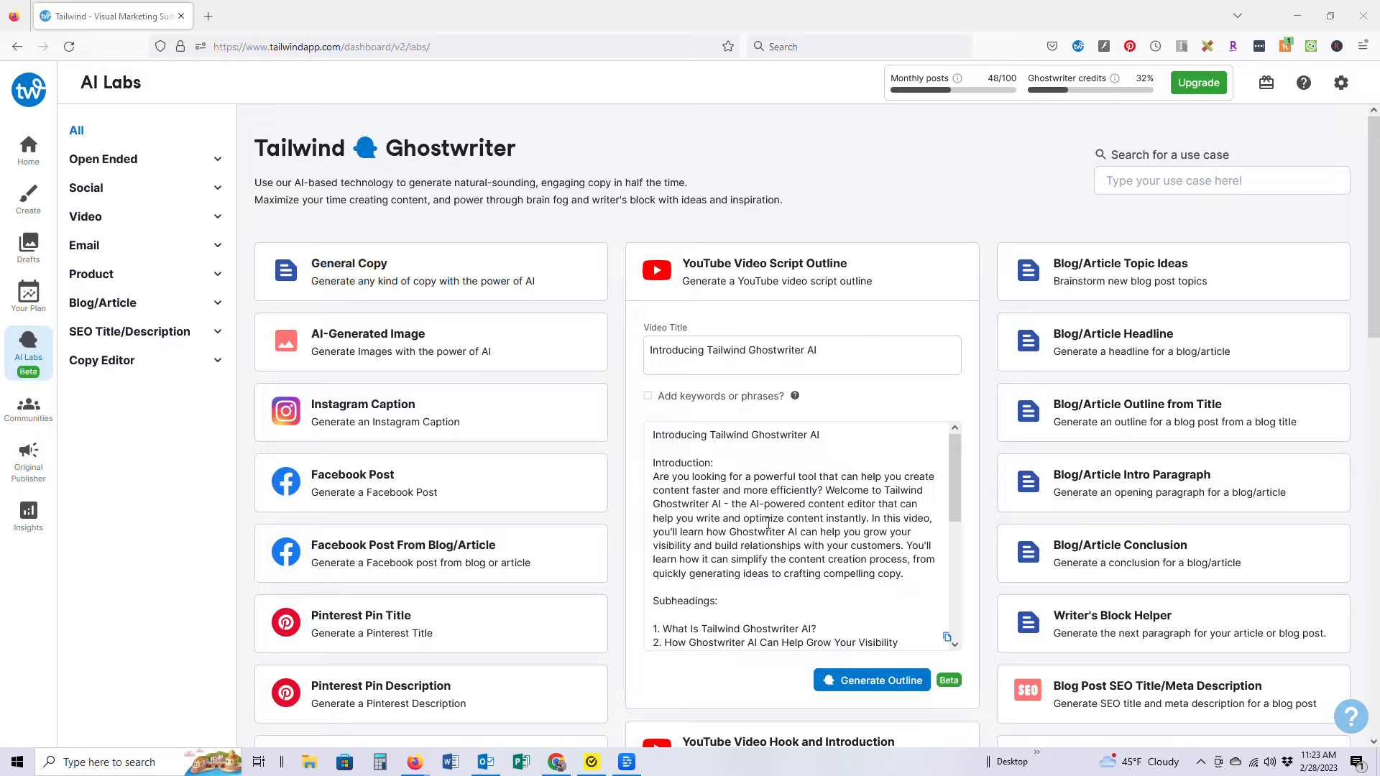
# Scroll through the YouTube script outline down to the Pinterest Pin Description card
pyautogui.scroll(-3)
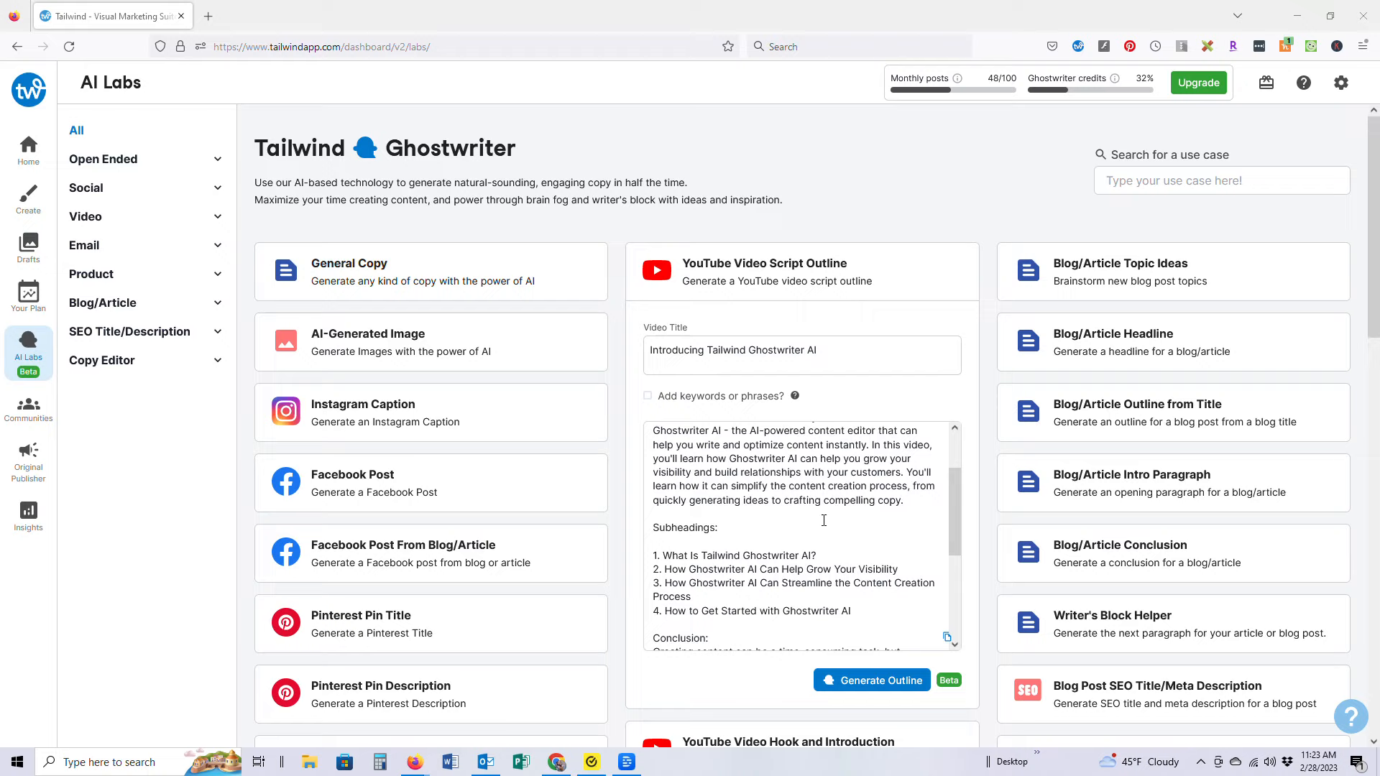
pyautogui.scroll(-3)
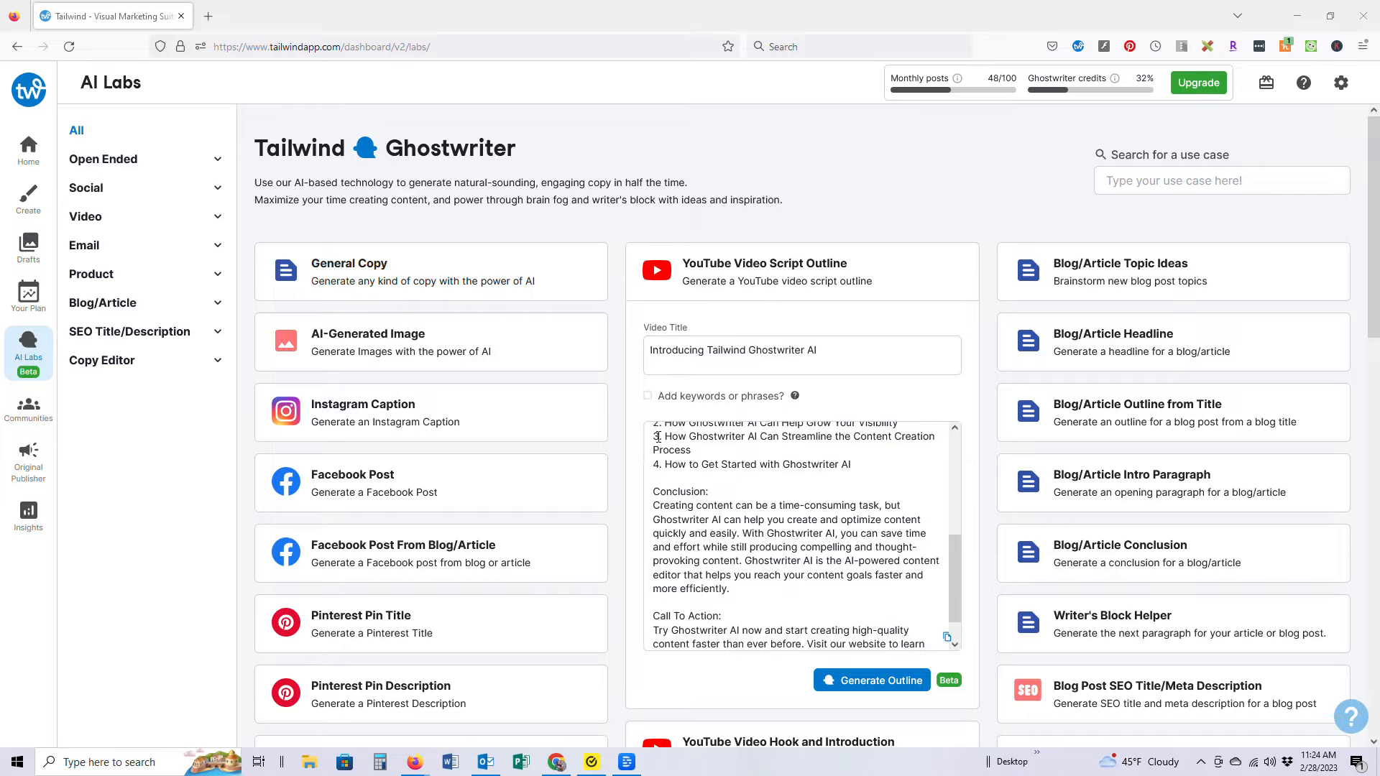
pyautogui.scroll(-3)
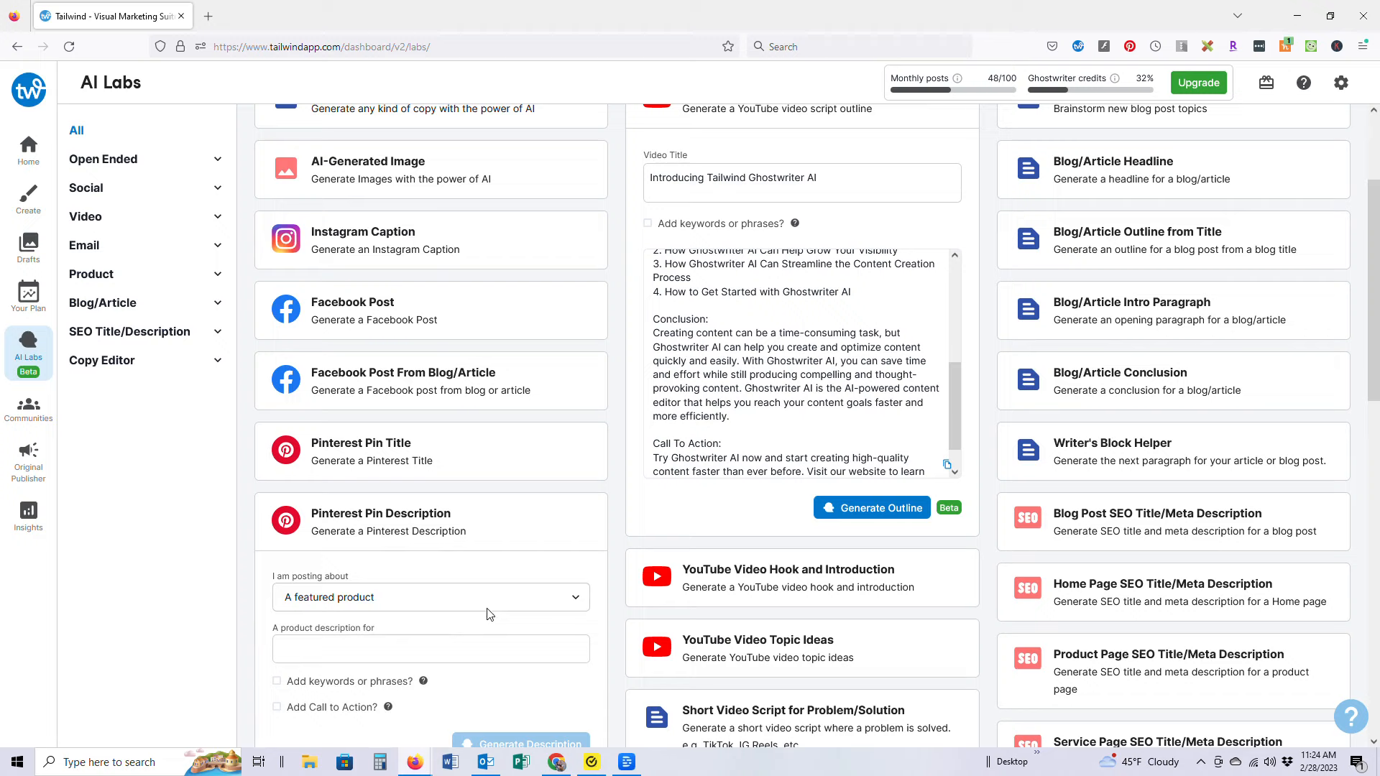
# Set the pin to informational content about using Pinterest to market an online business, with keywords on
pyautogui.scroll(-3)
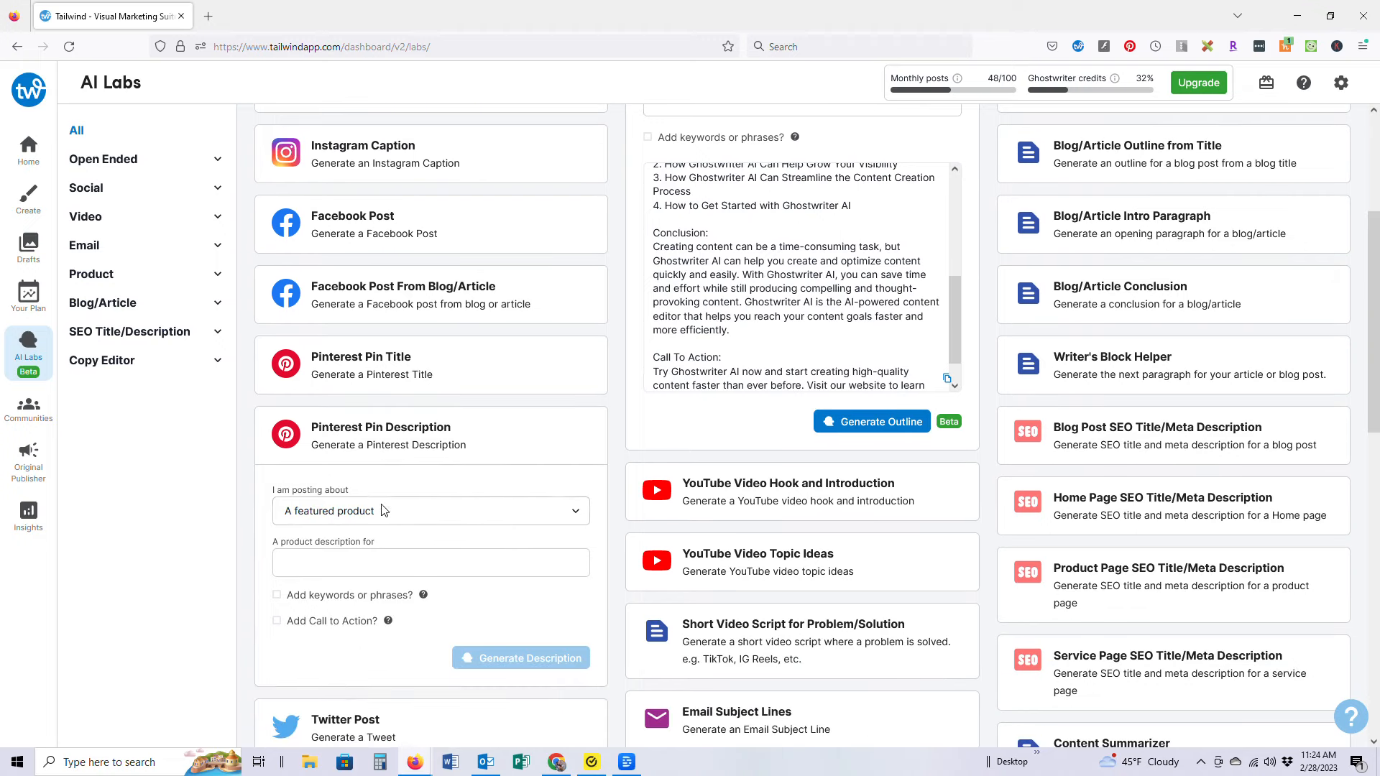
pyautogui.click(431, 510)
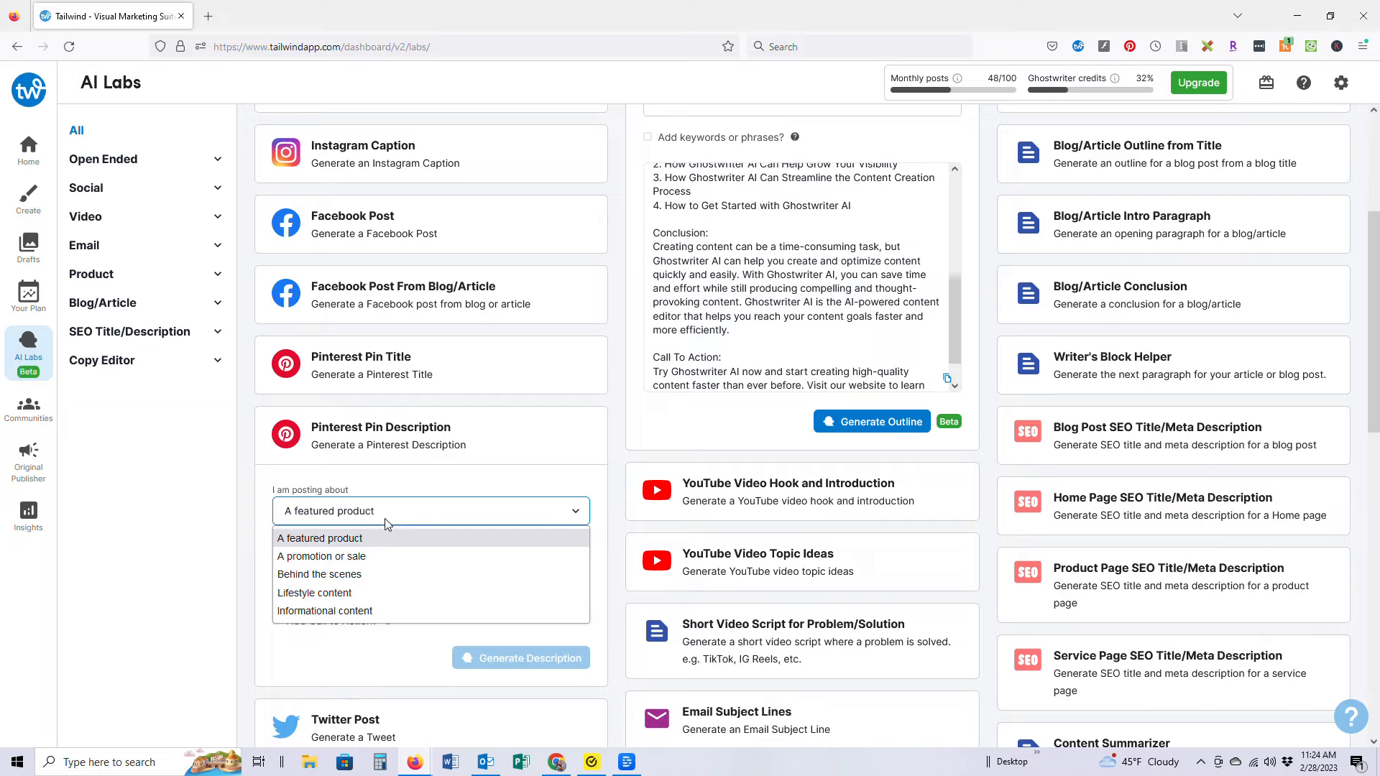
pyautogui.moveTo(358, 611)
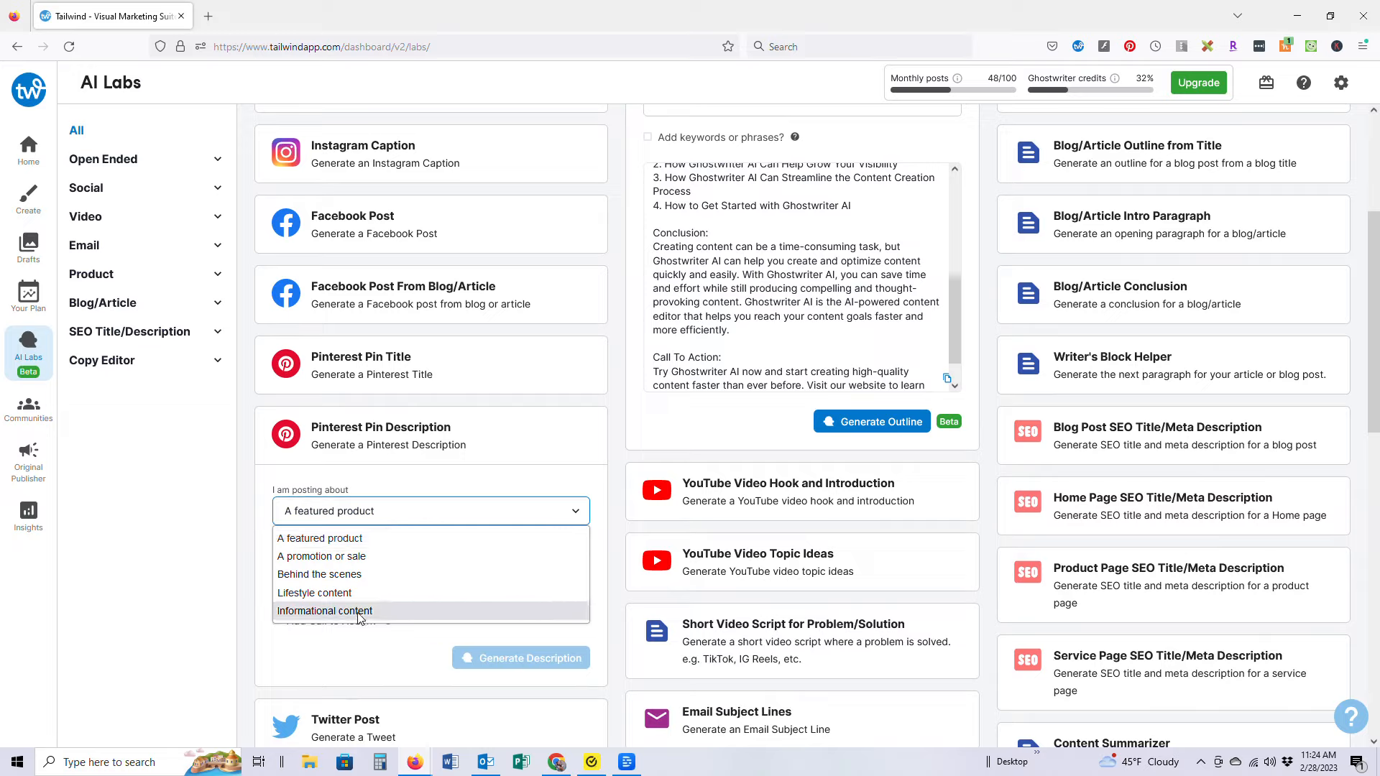
pyautogui.click(324, 611)
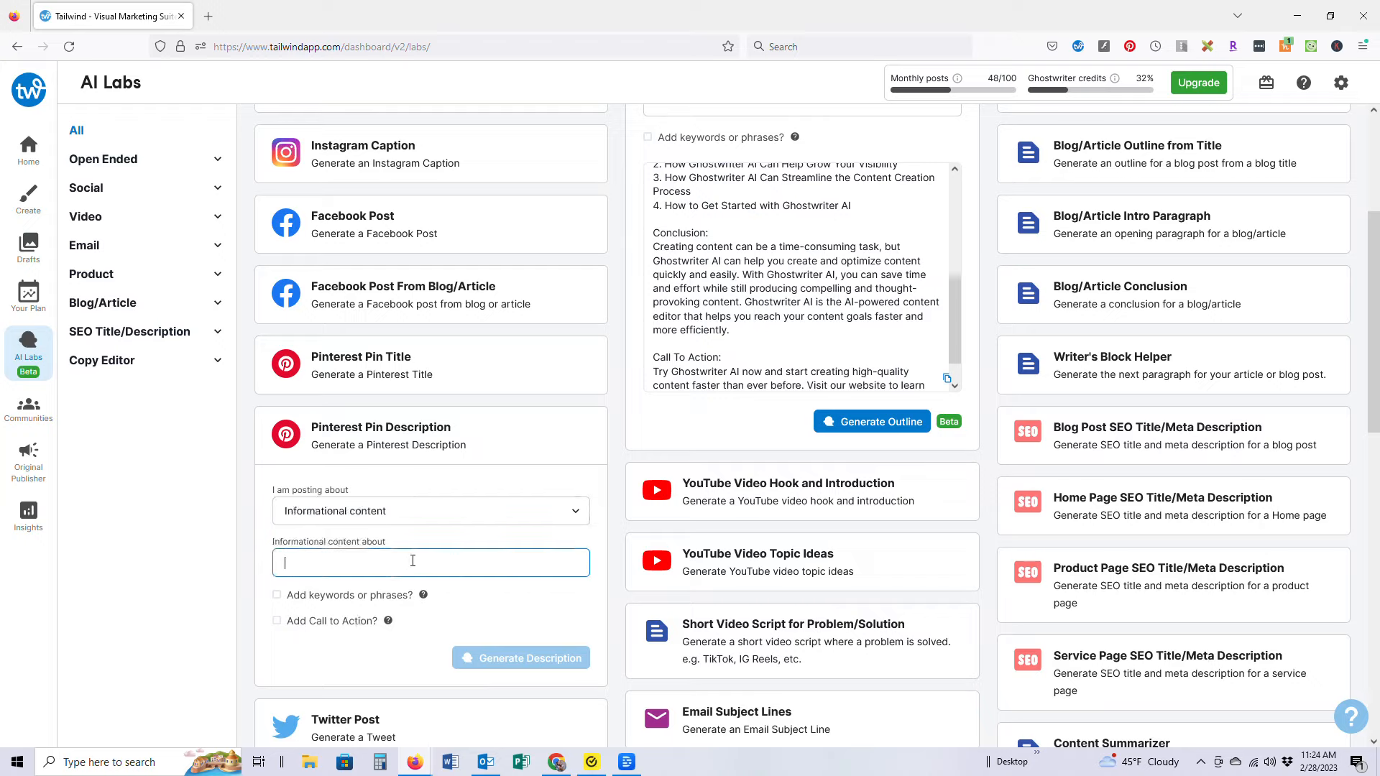
pyautogui.write('How to use Pinterest to market your')
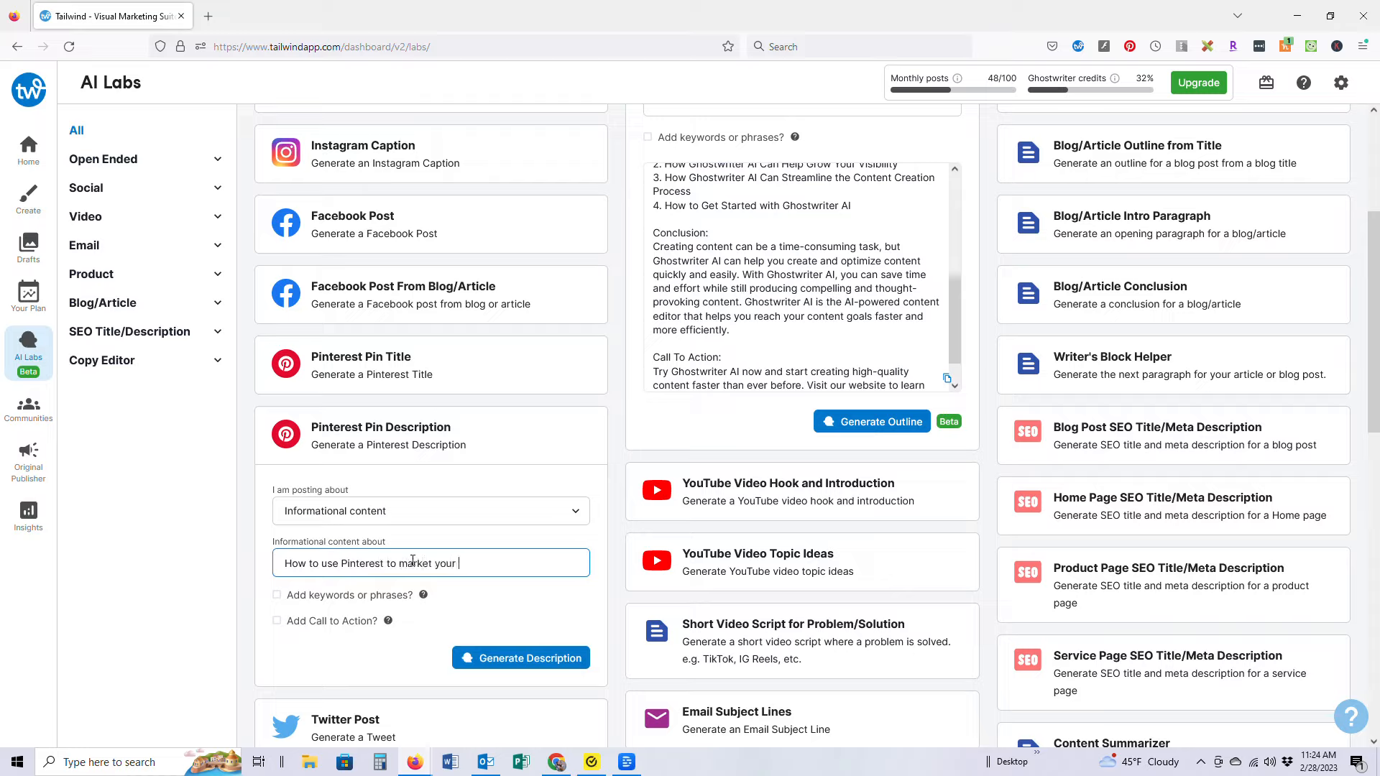
pyautogui.write('online bus')
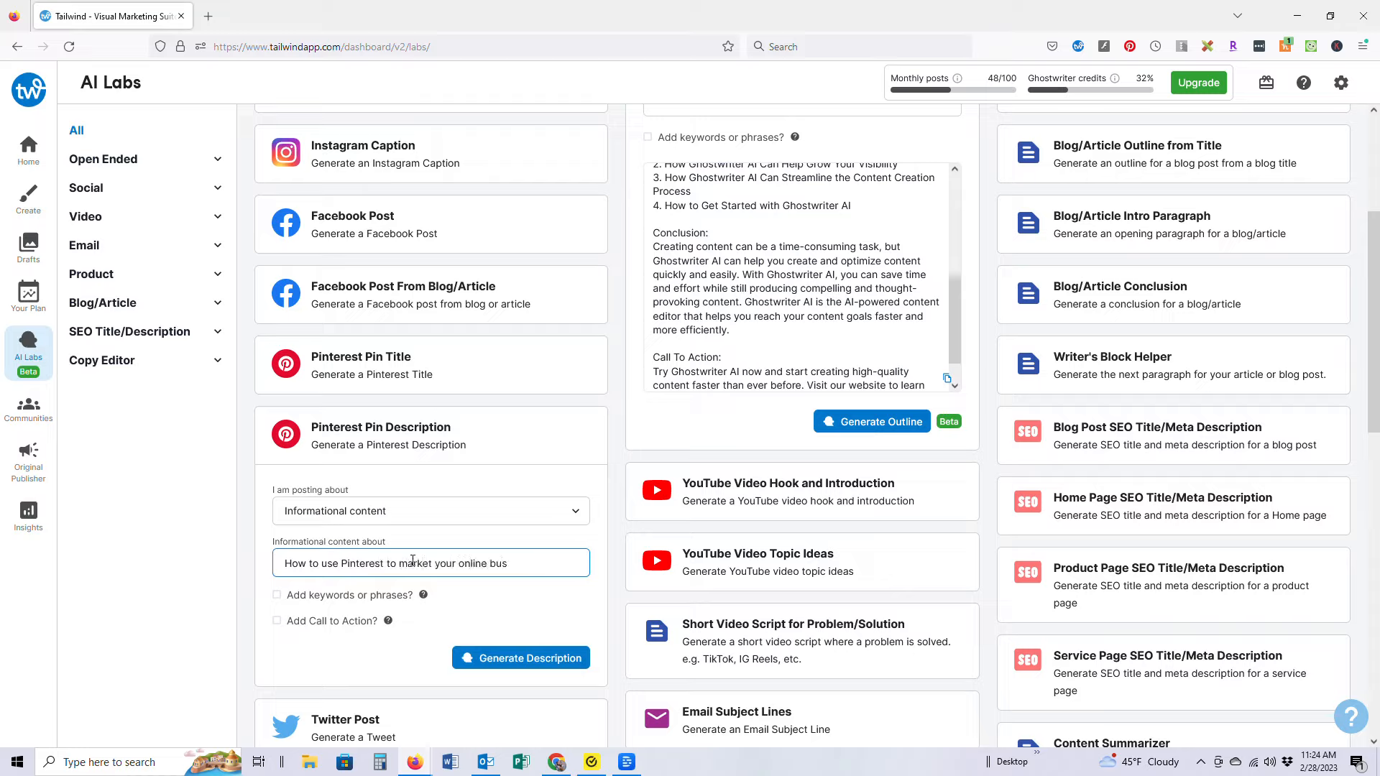
pyautogui.write('iness')
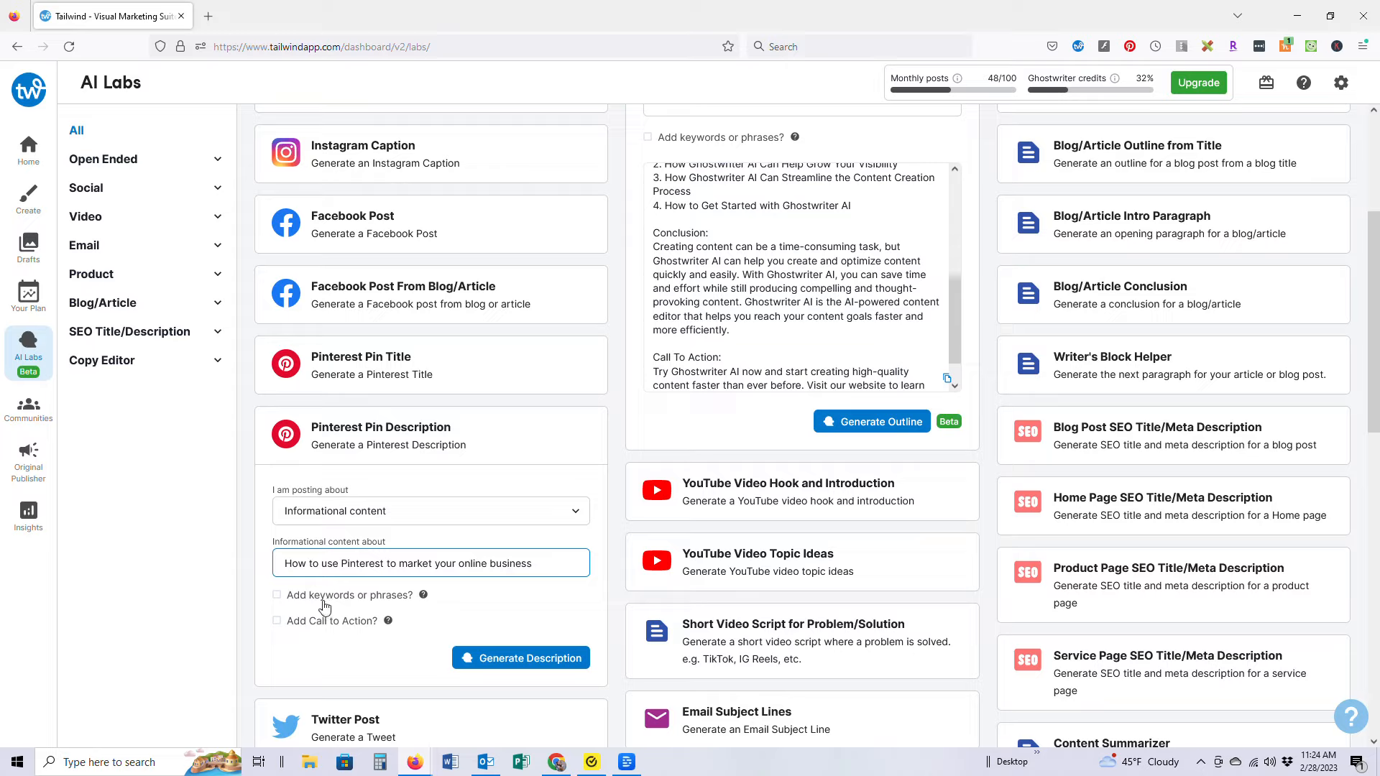
pyautogui.click(276, 595)
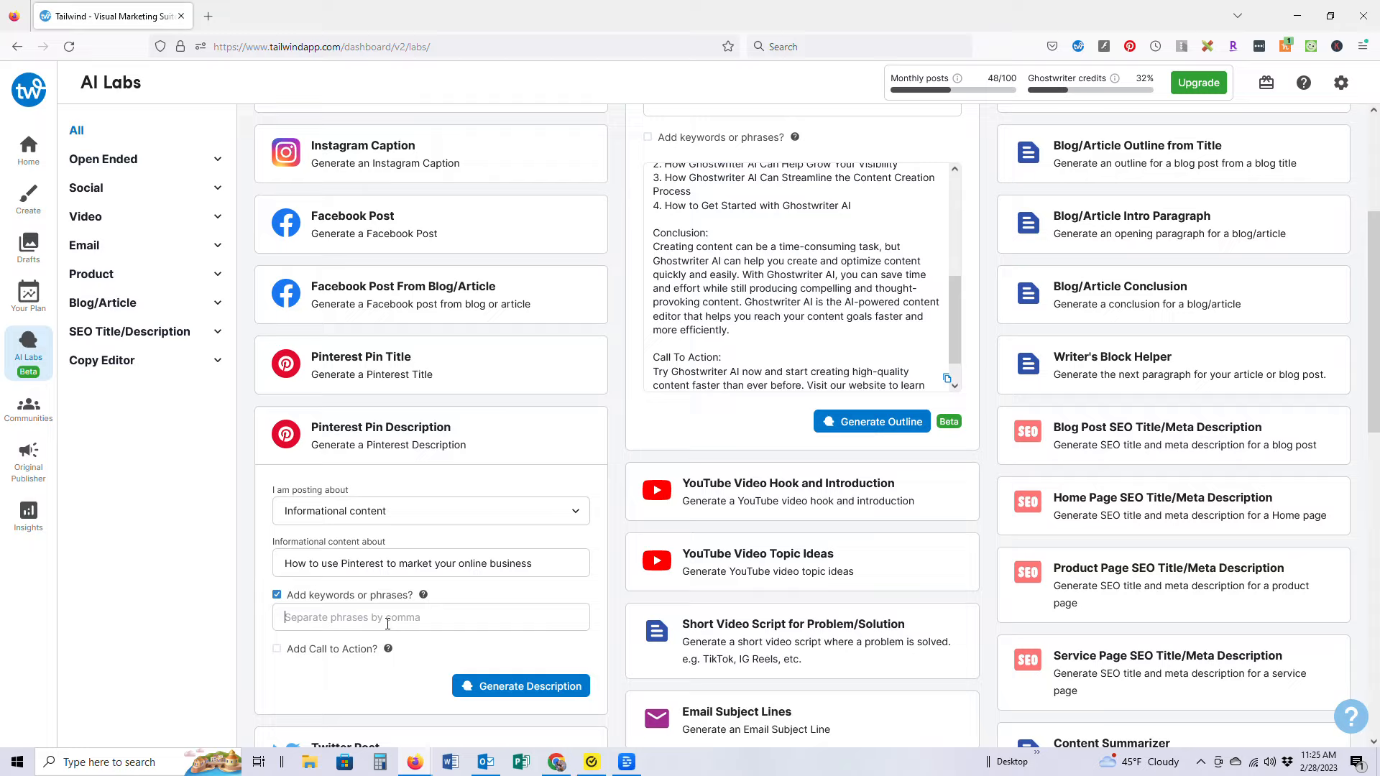
# Add keyword tags: Pinterest marketing, grow an online business, how to use Pinterest, Pinterest for bloggers
pyautogui.write('Pinterest mat')
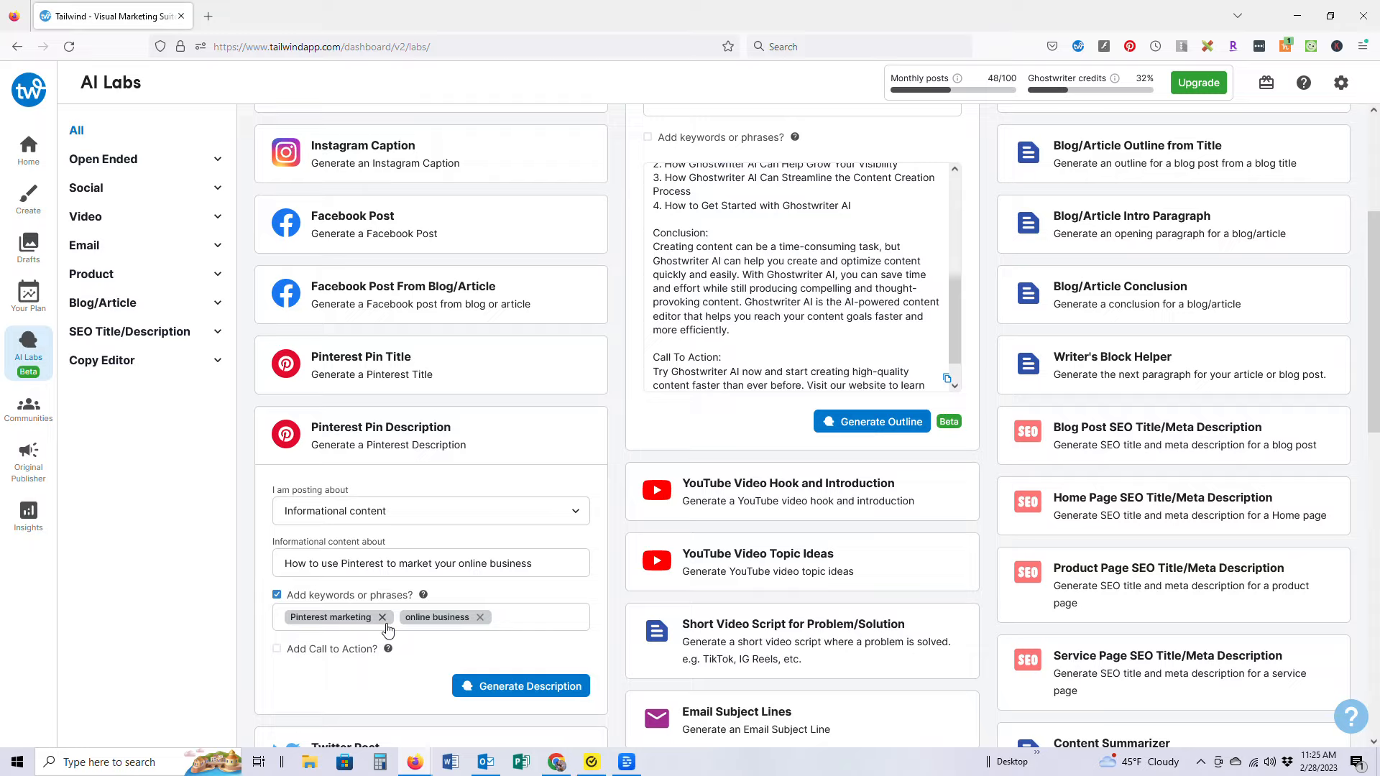
pyautogui.click(529, 617)
pyautogui.write(' social media marketing g')
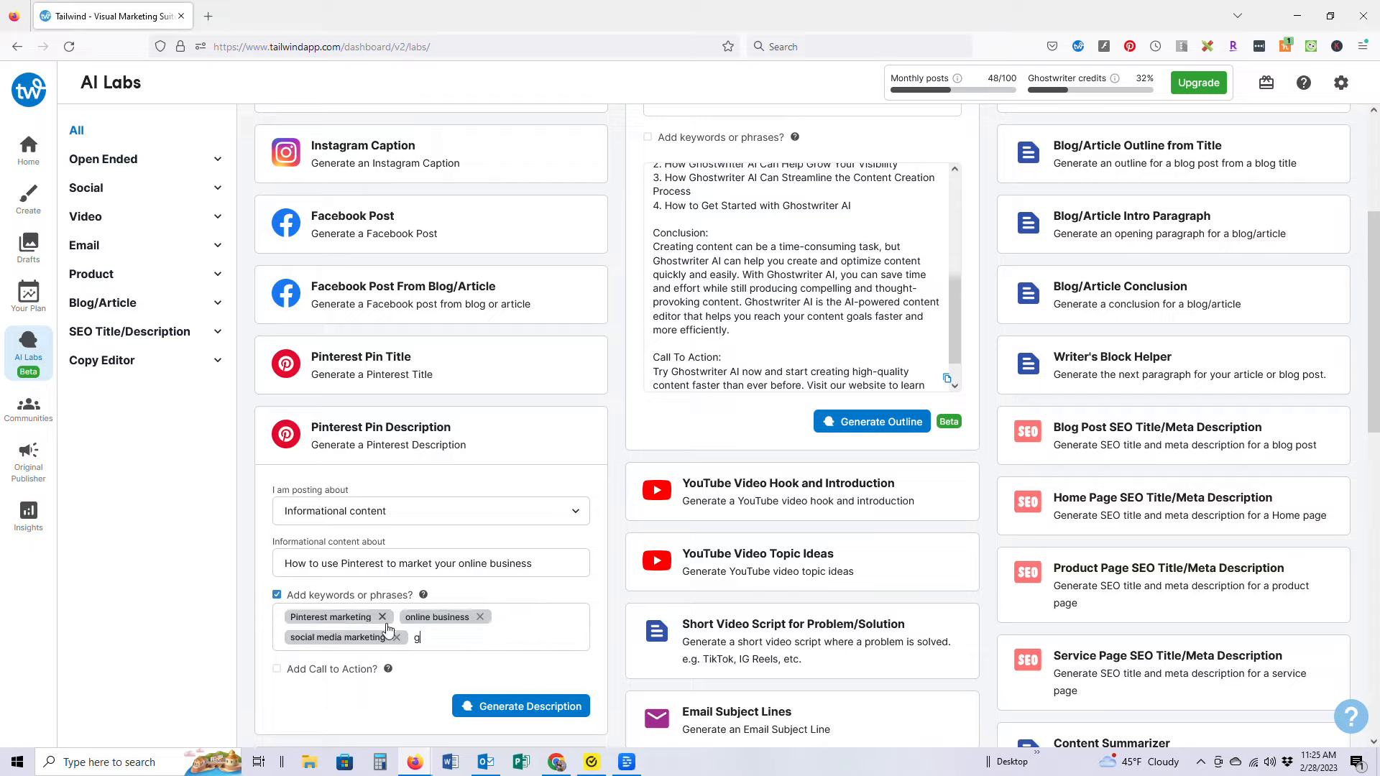
pyautogui.write('row an online busines')
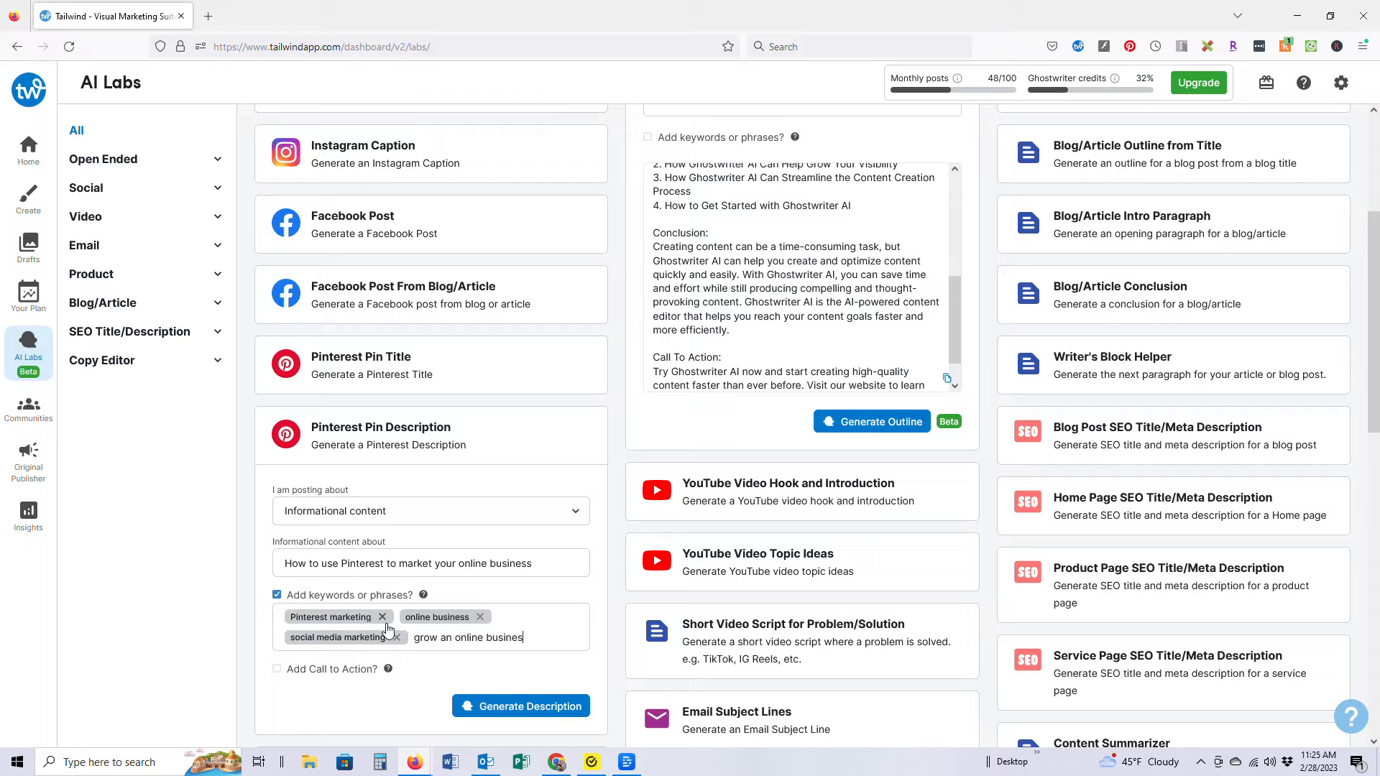
pyautogui.press('Return')
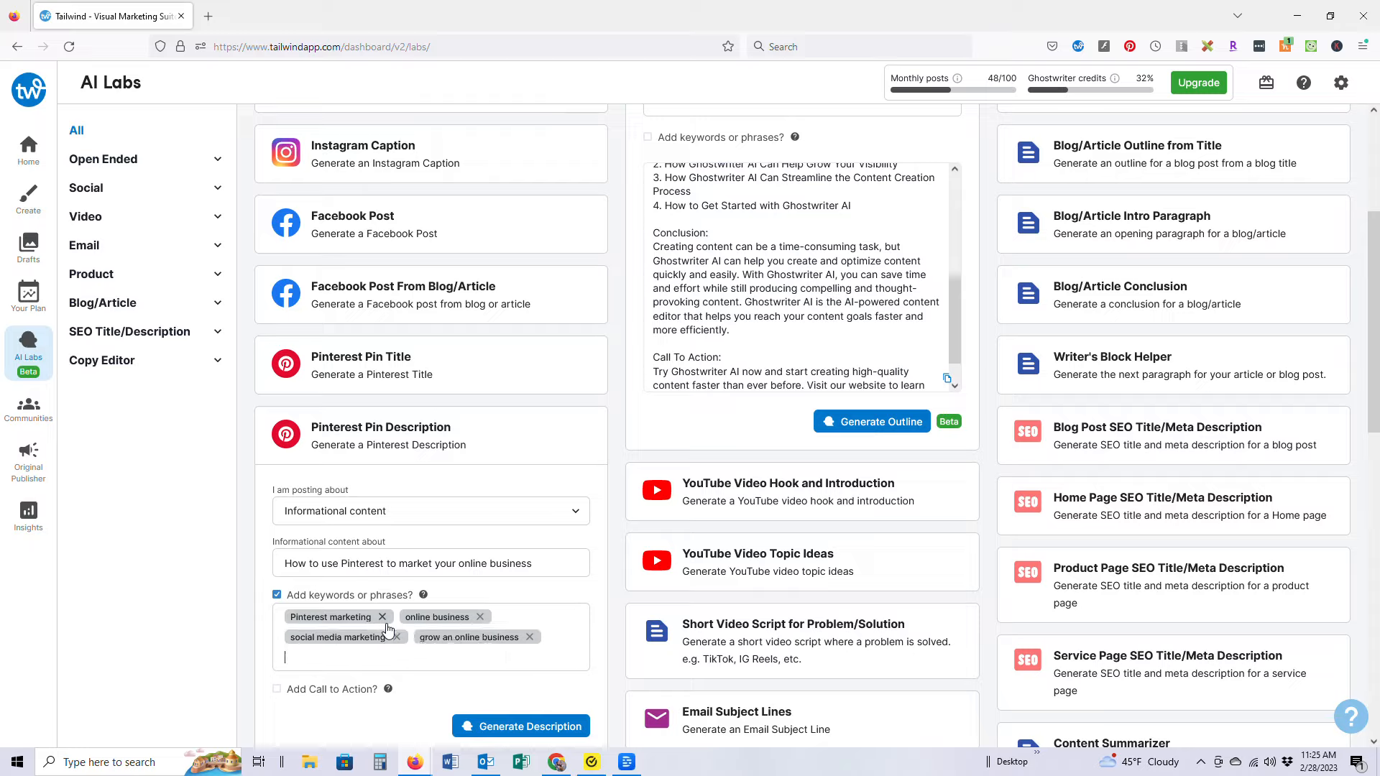
pyautogui.write('how to use Pinterest')
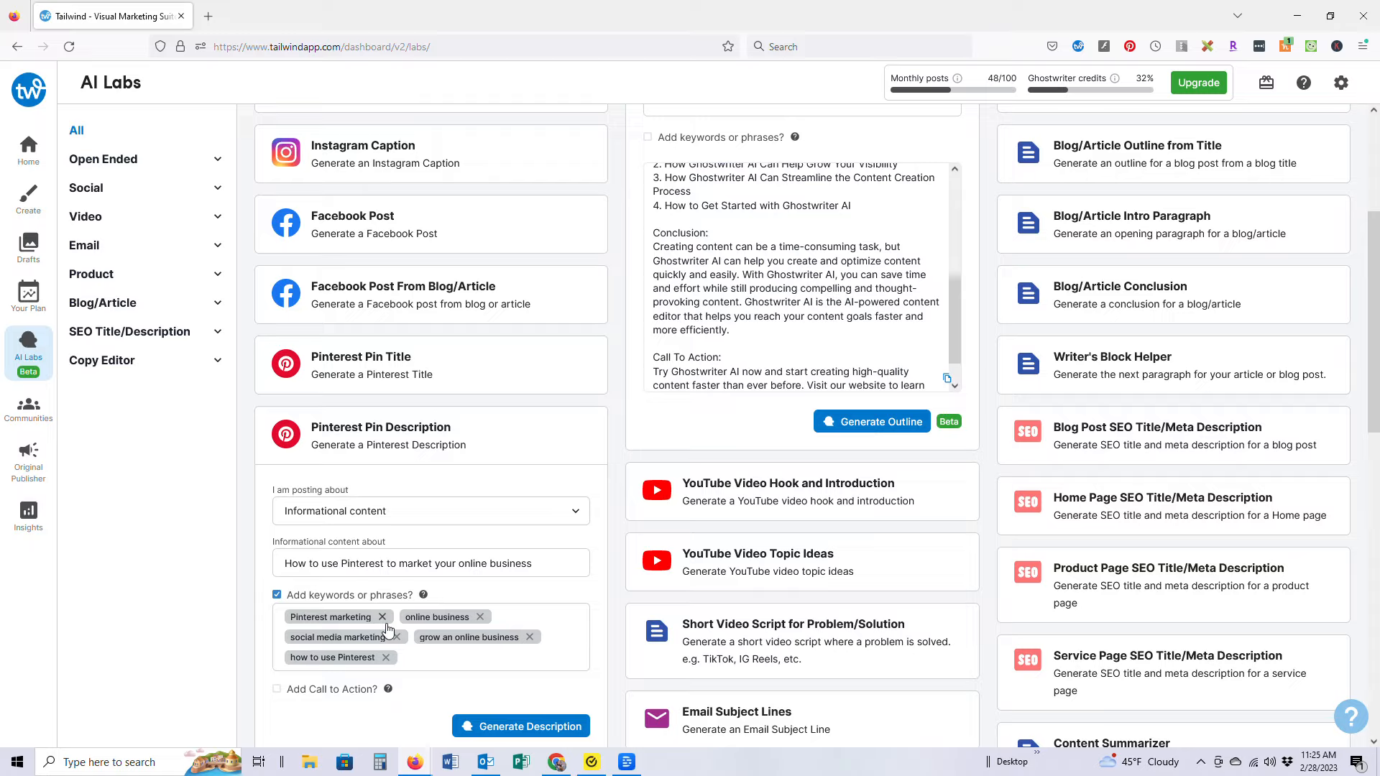
pyautogui.write('Pinterest')
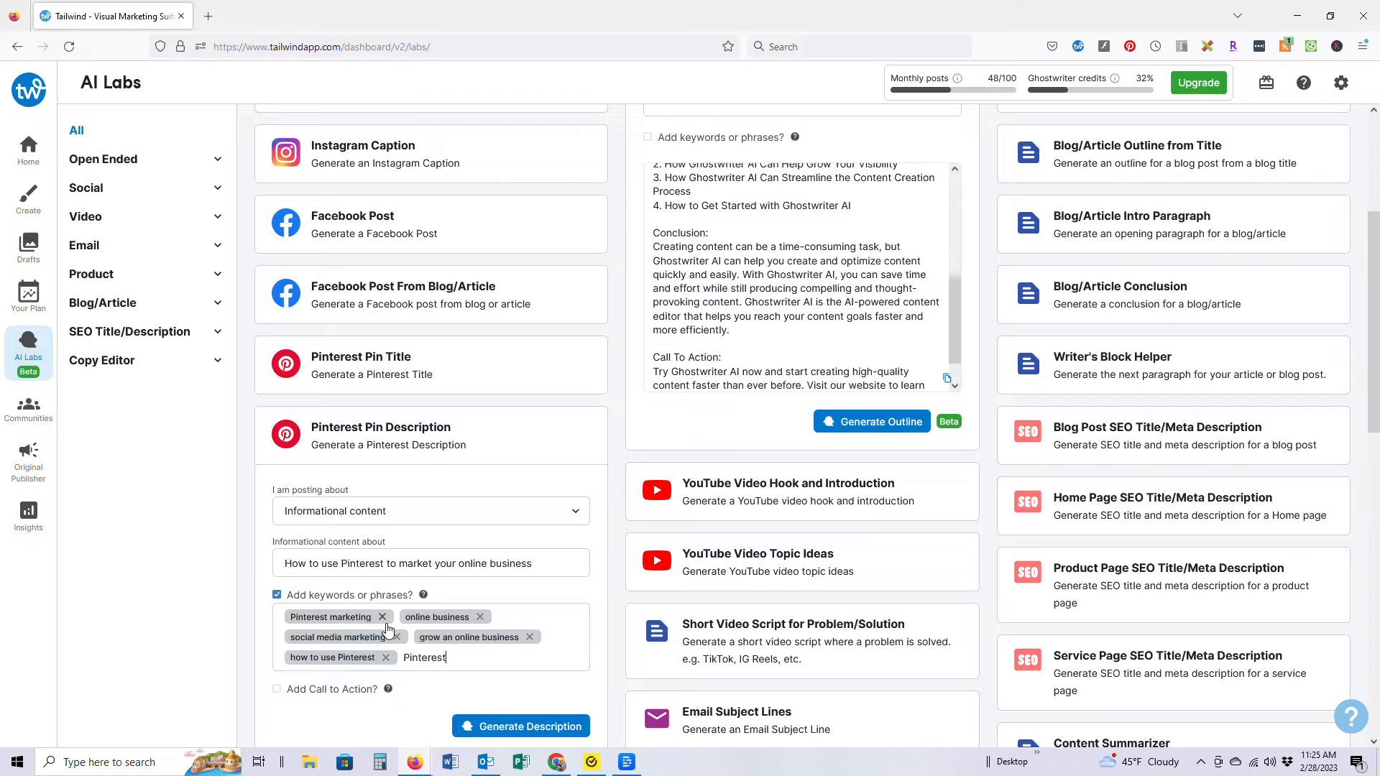
pyautogui.write('for bloggers')
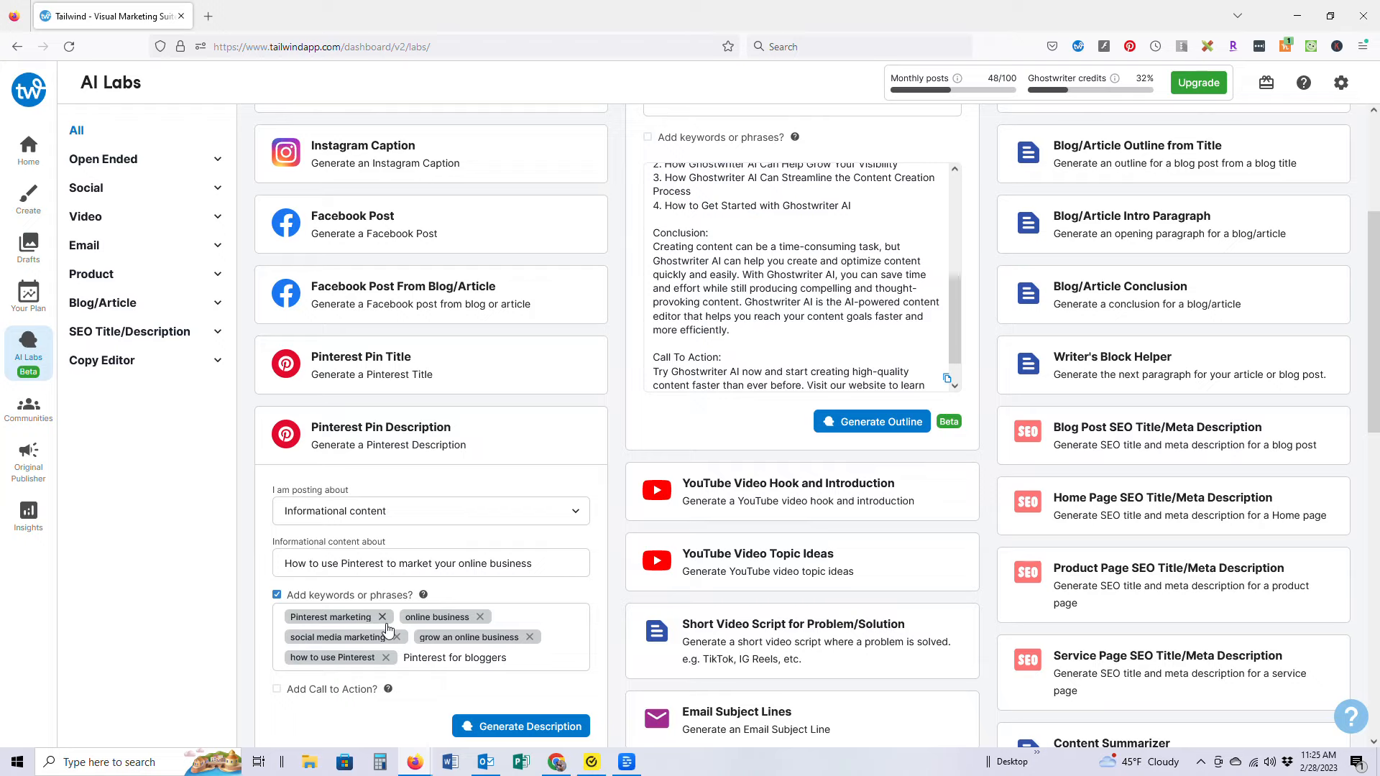
pyautogui.scroll(-3)
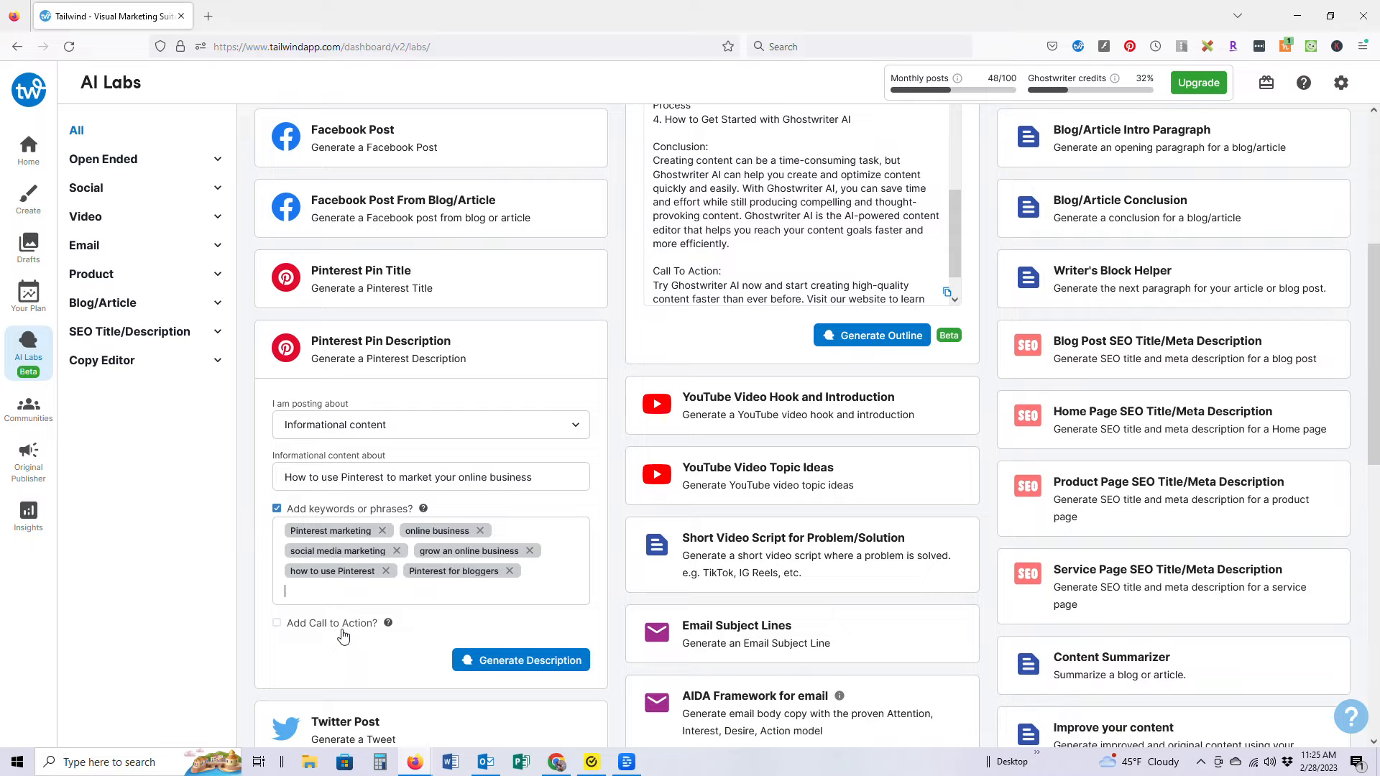
pyautogui.moveTo(499, 658)
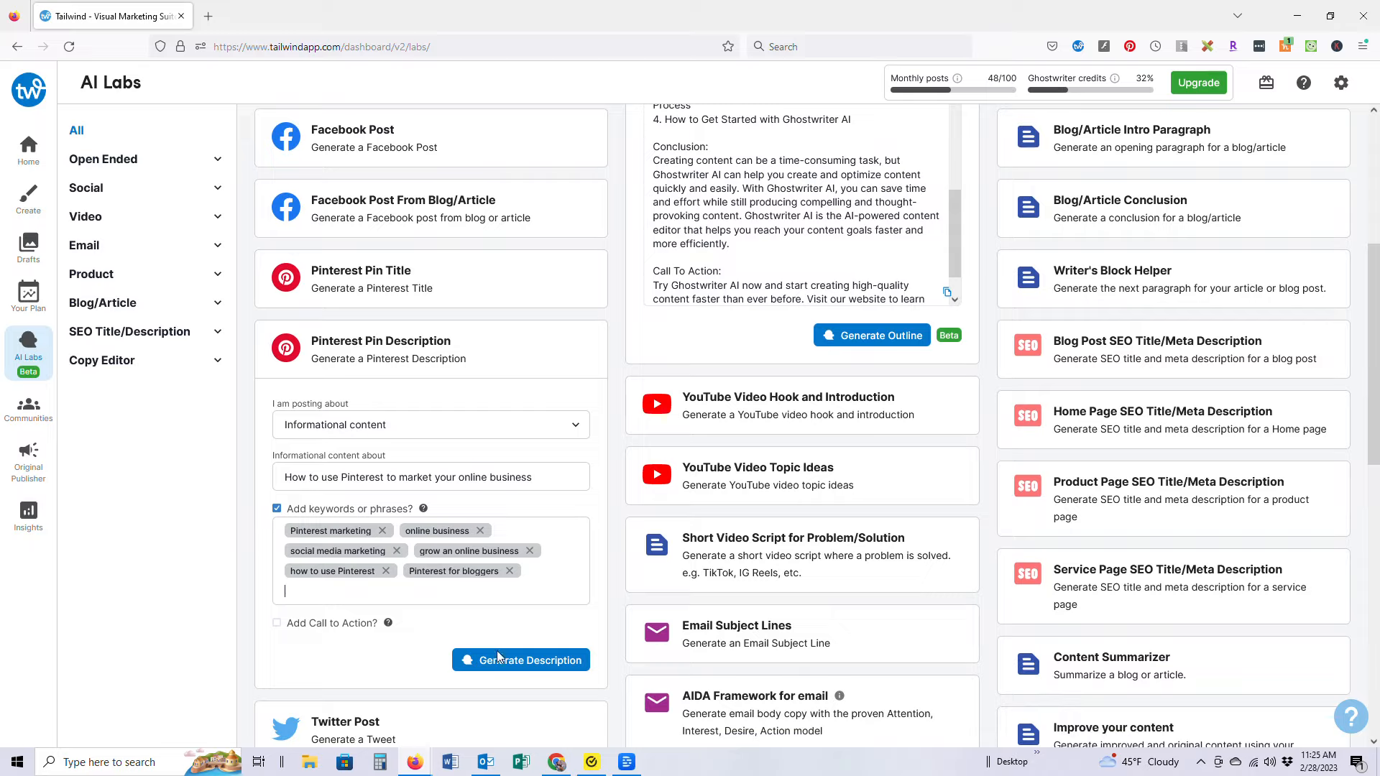
# Generate the pin descriptions and scroll through the three results
pyautogui.click(520, 660)
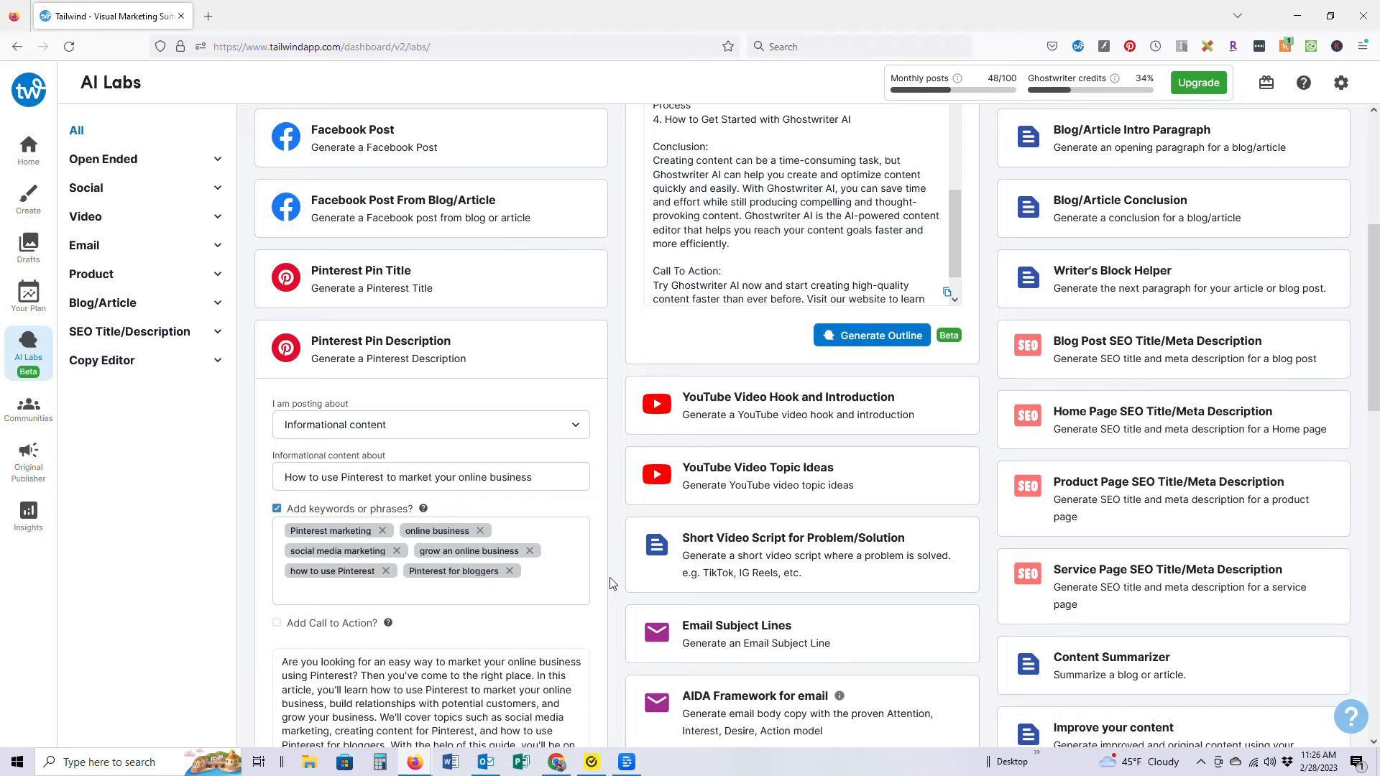
pyautogui.scroll(-3)
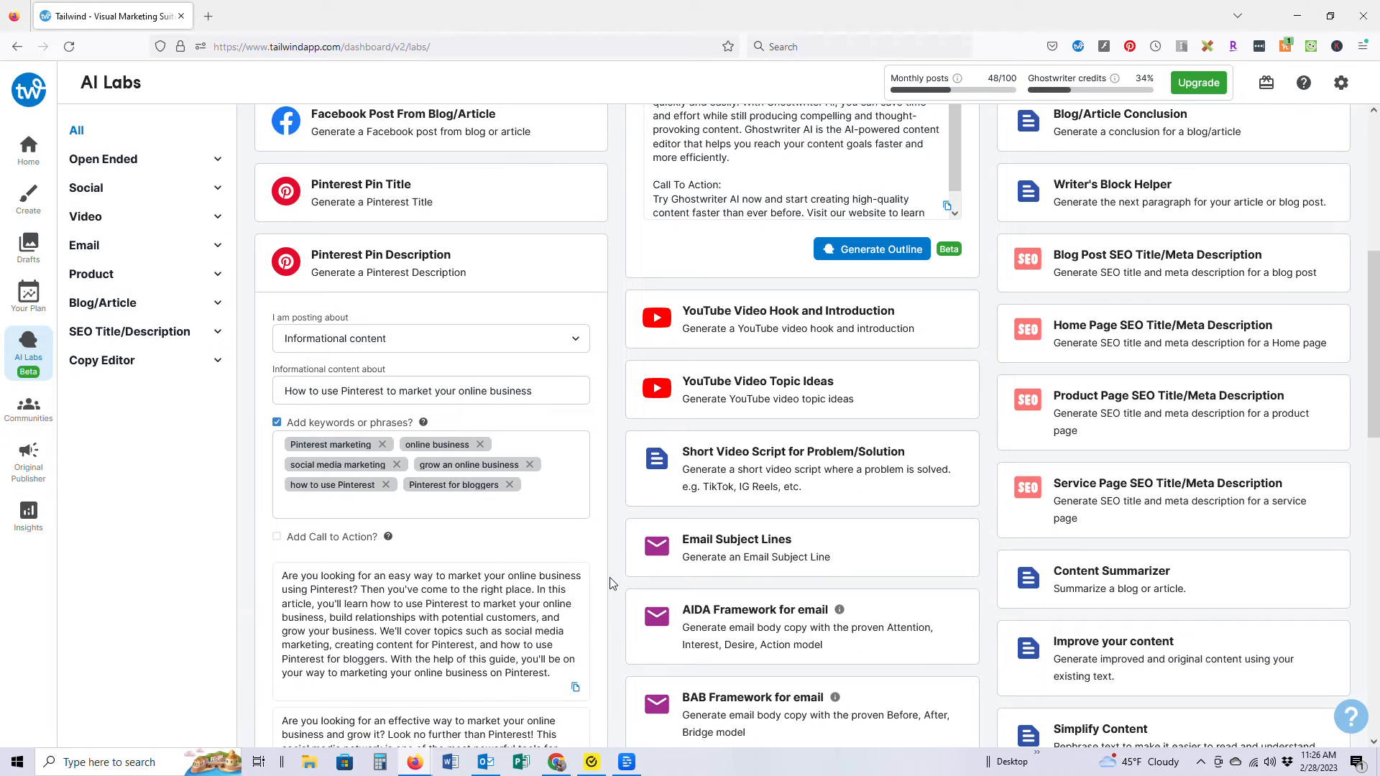
pyautogui.scroll(-3)
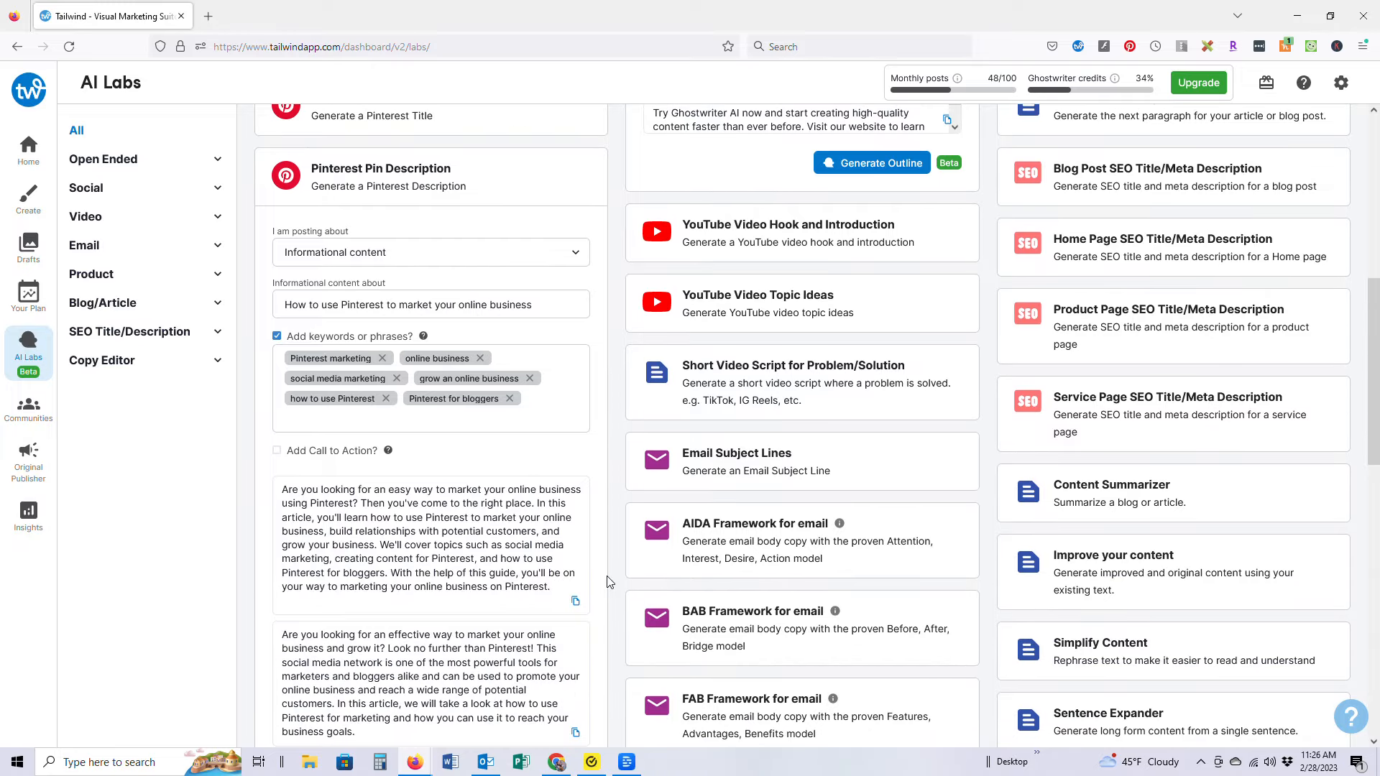
pyautogui.scroll(-3)
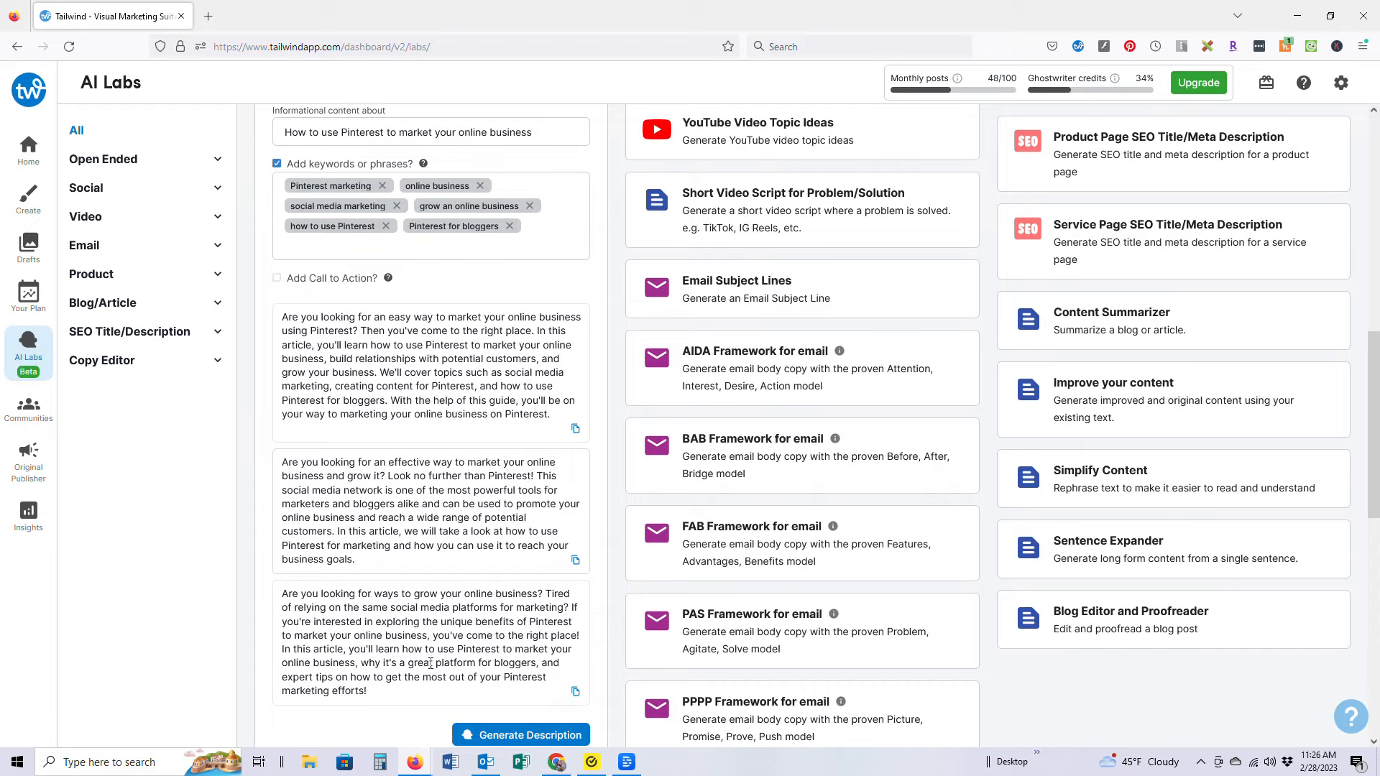
pyautogui.moveTo(513, 584)
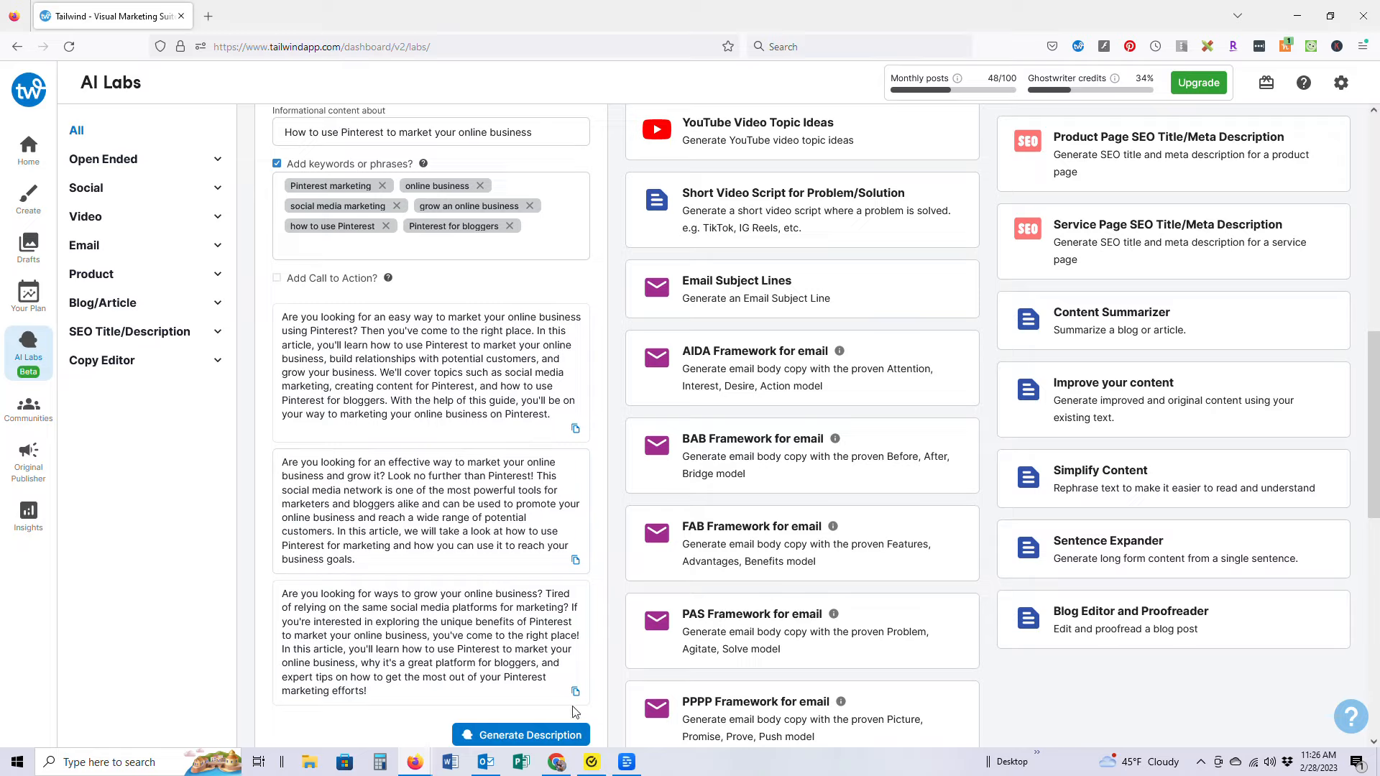
pyautogui.moveTo(581, 659)
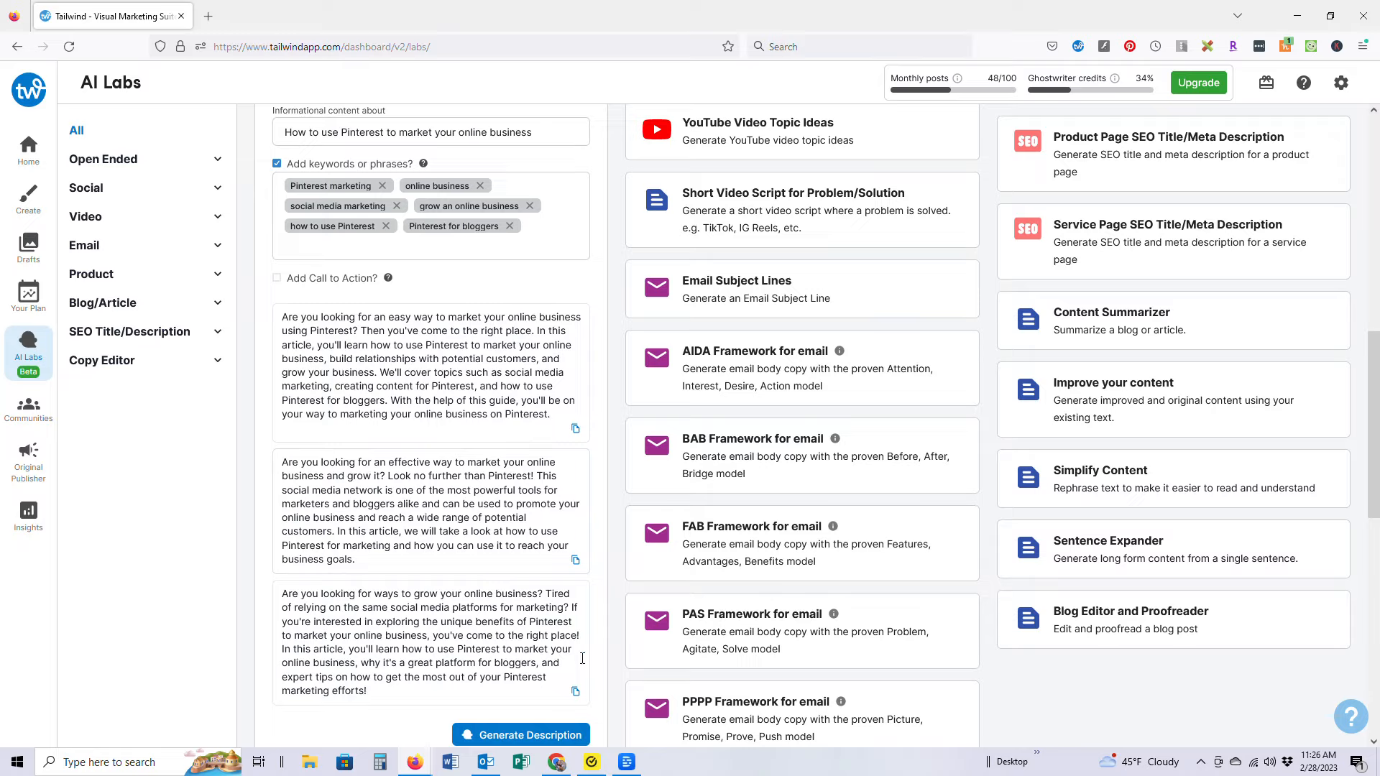
pyautogui.moveTo(612, 639)
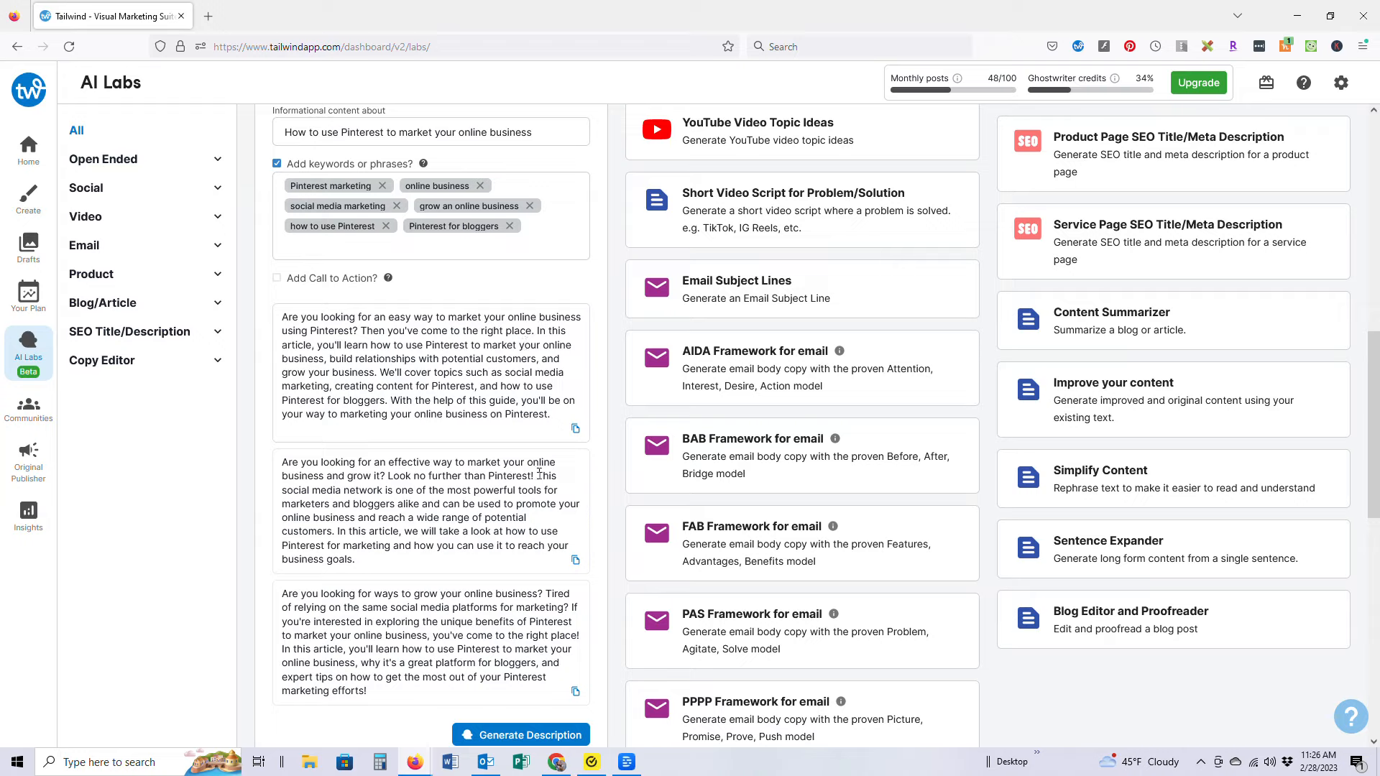
pyautogui.moveTo(451, 682)
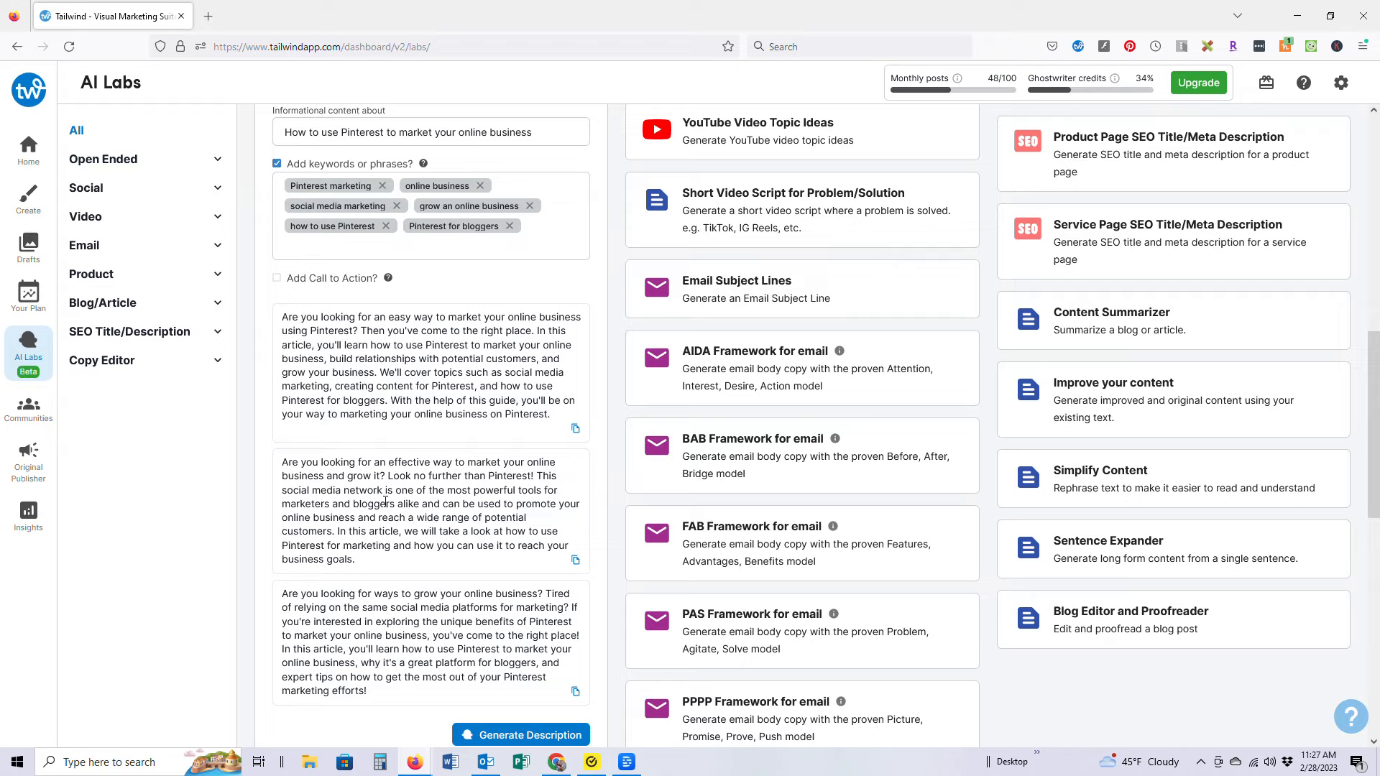
pyautogui.moveTo(394, 693)
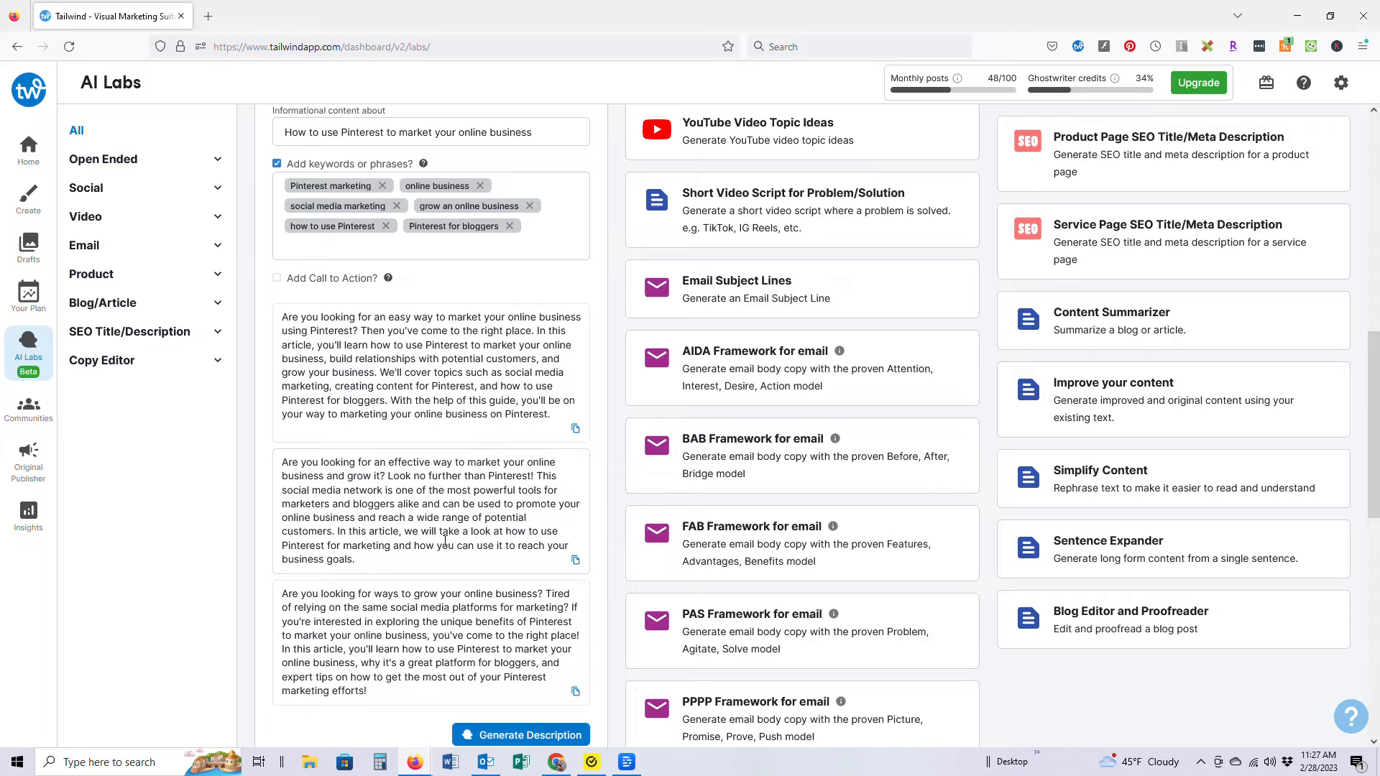
pyautogui.moveTo(587, 442)
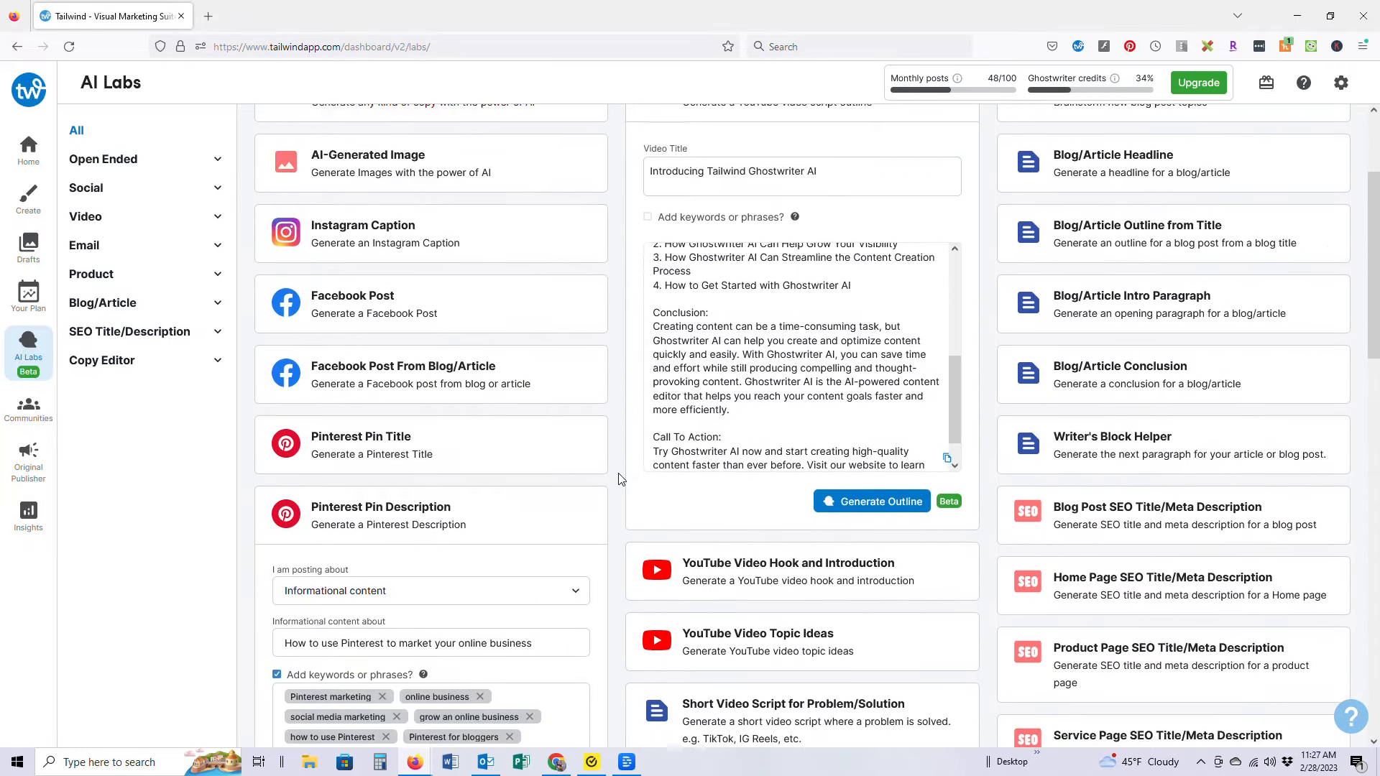
pyautogui.scroll(3)
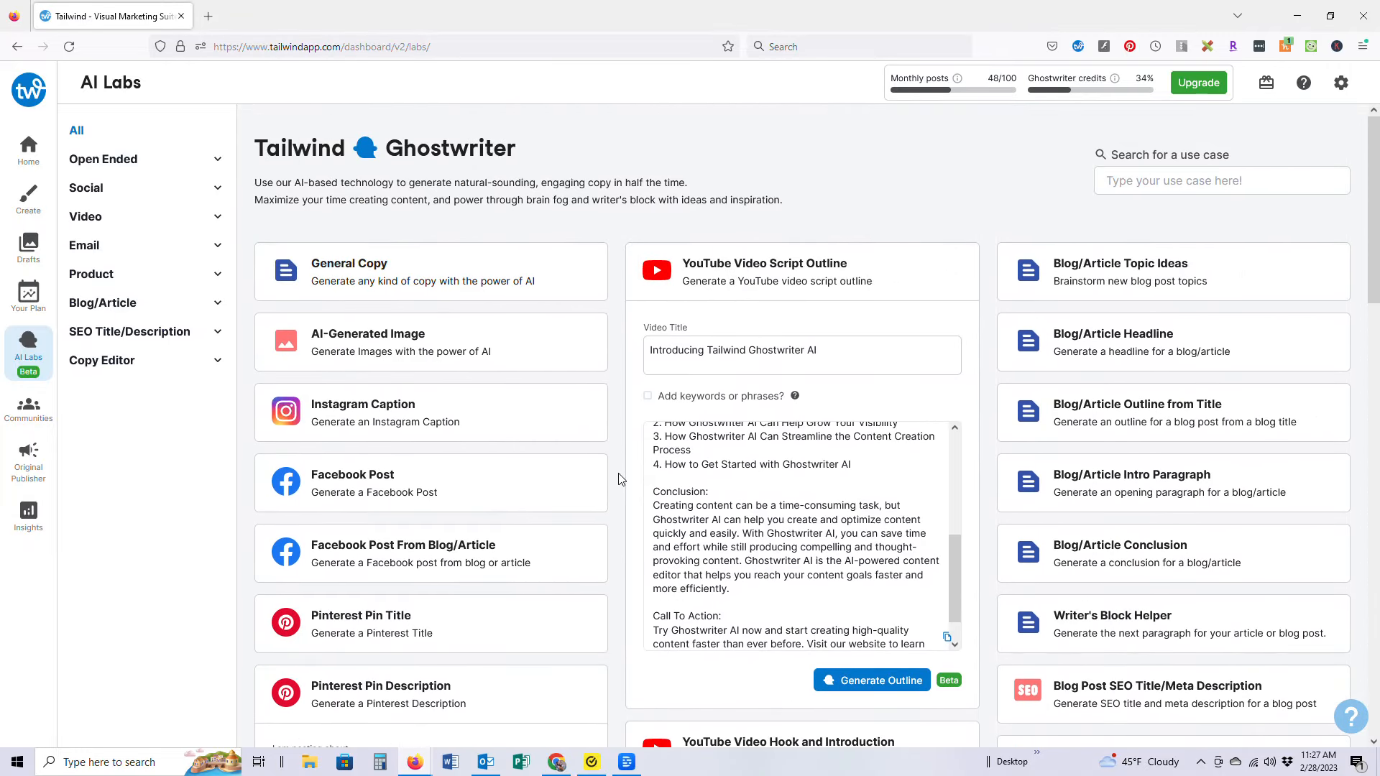
pyautogui.scroll(-3)
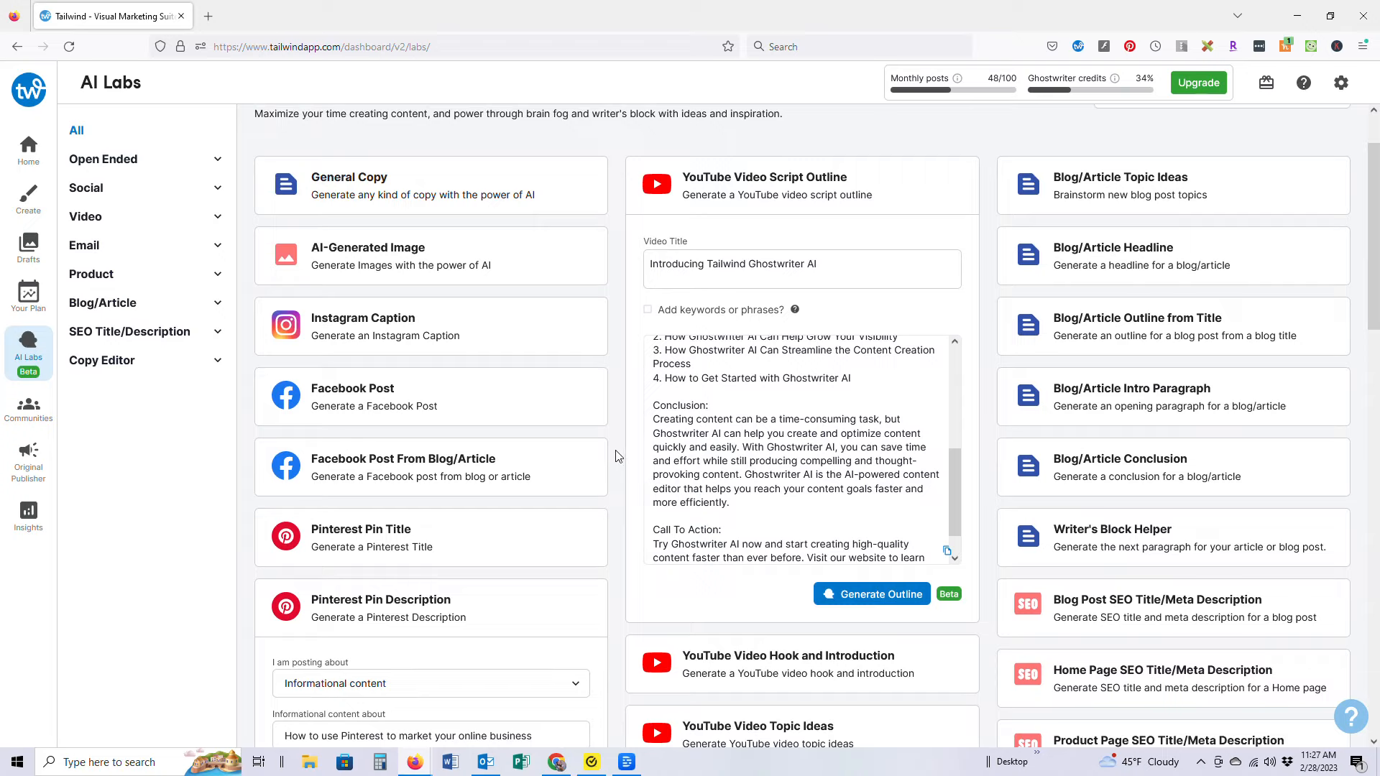
pyautogui.scroll(-3)
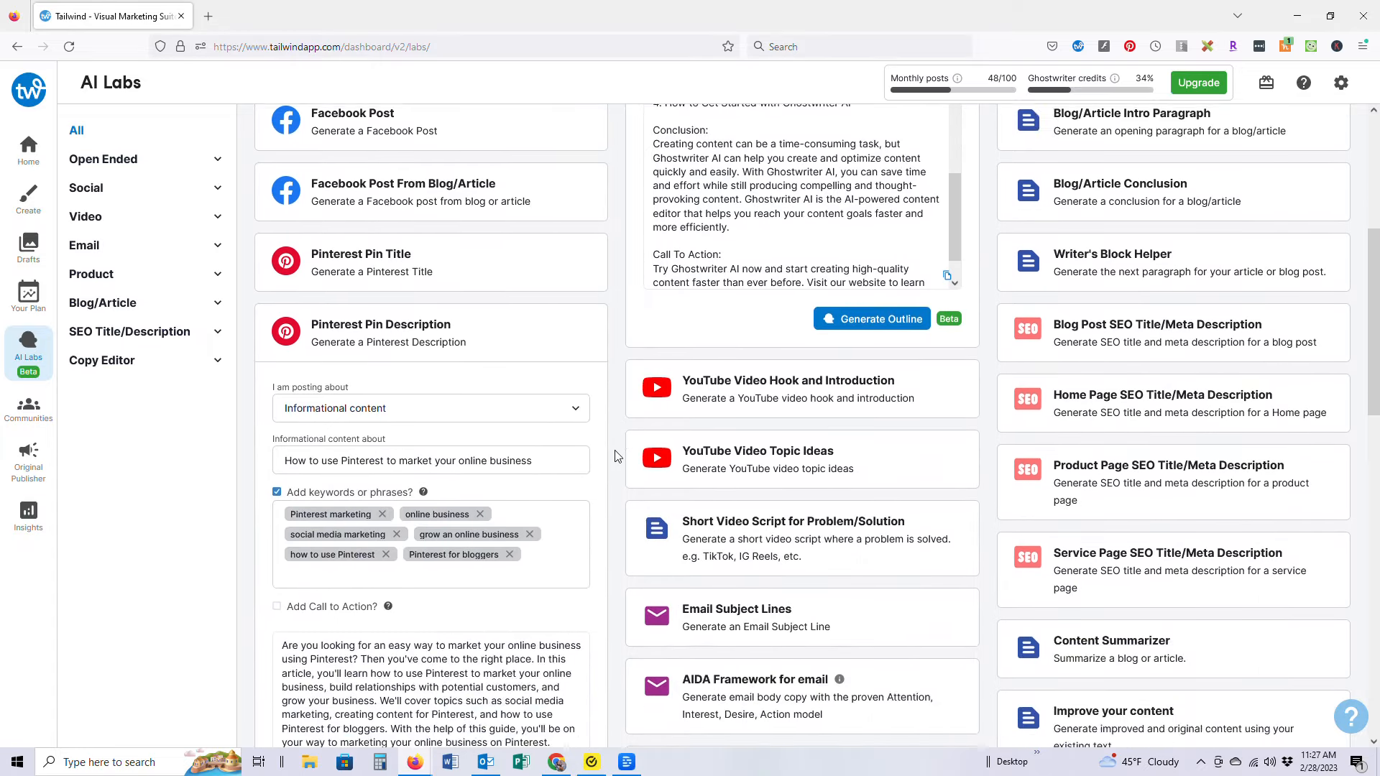
pyautogui.scroll(-3)
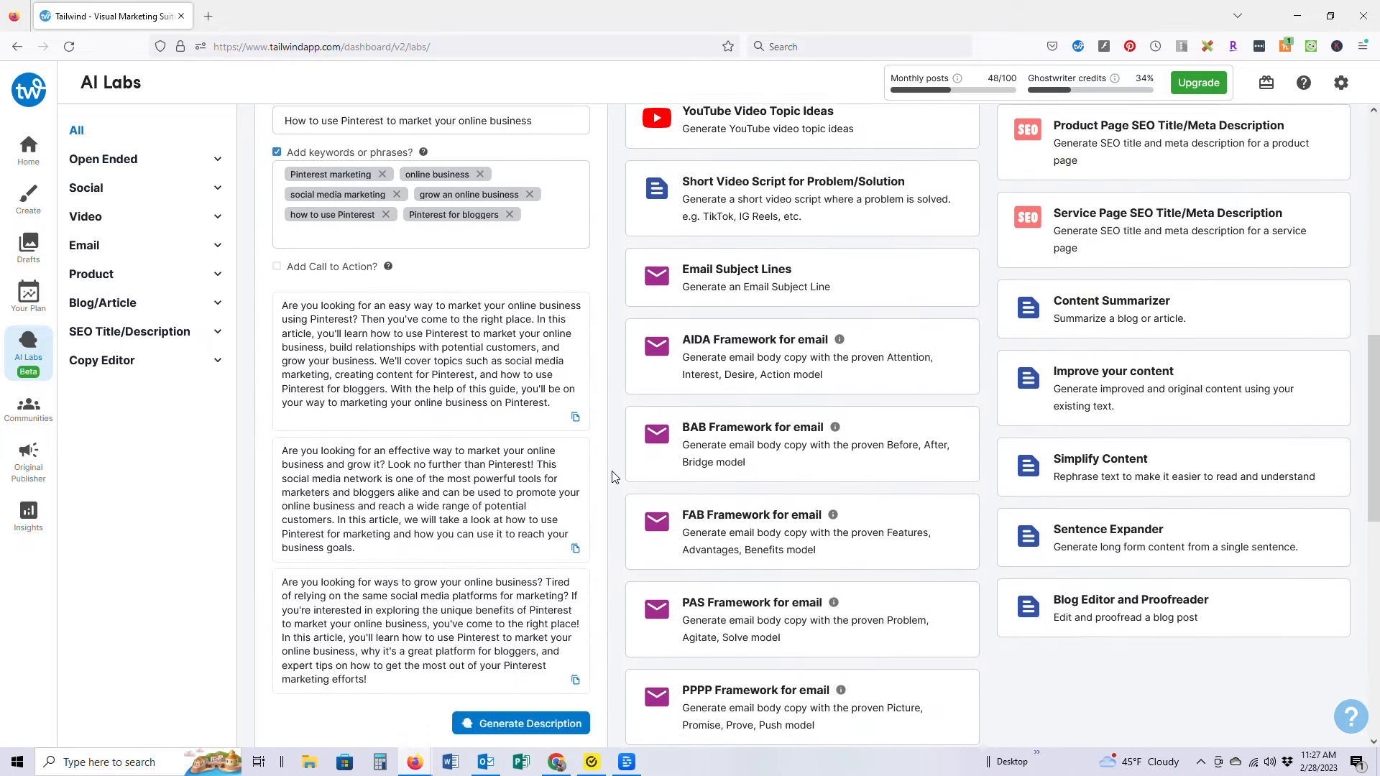
pyautogui.scroll(-3)
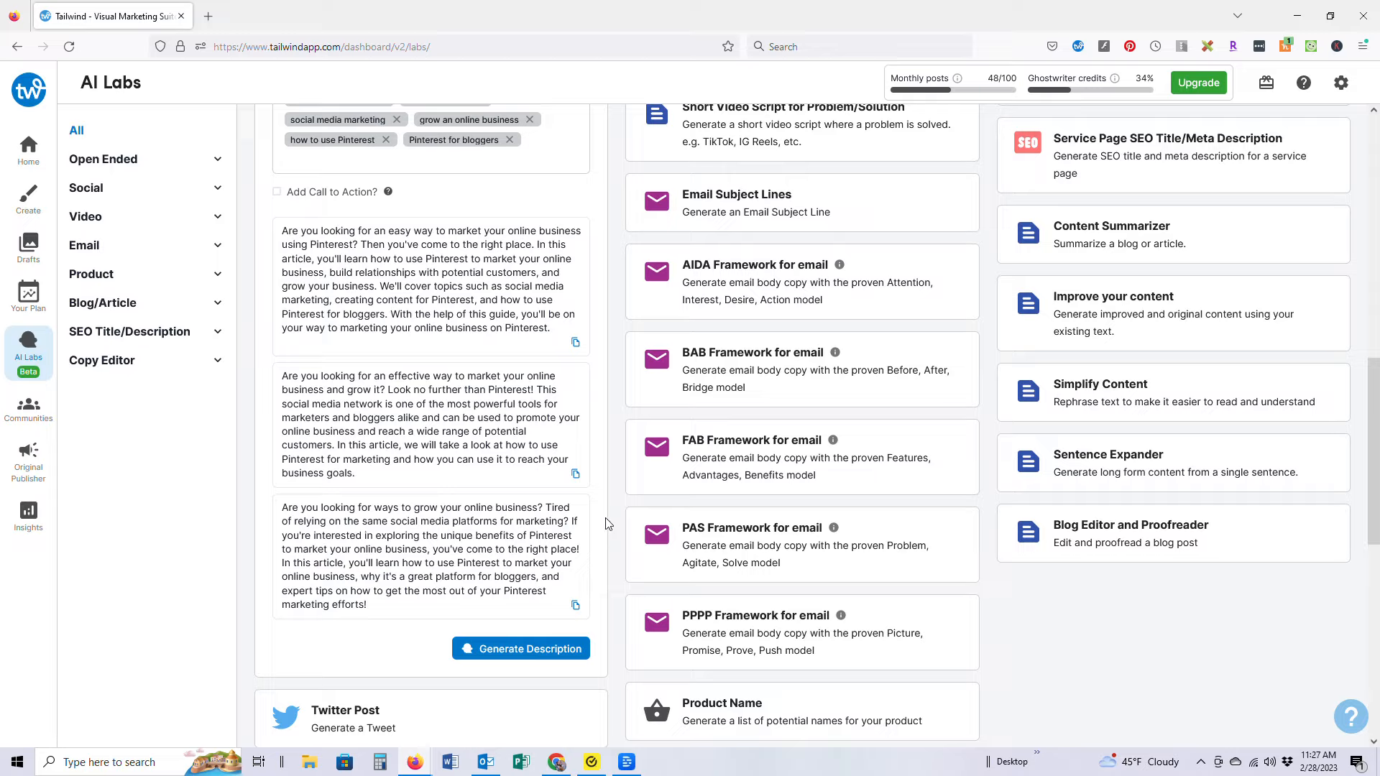
pyautogui.moveTo(1032, 663)
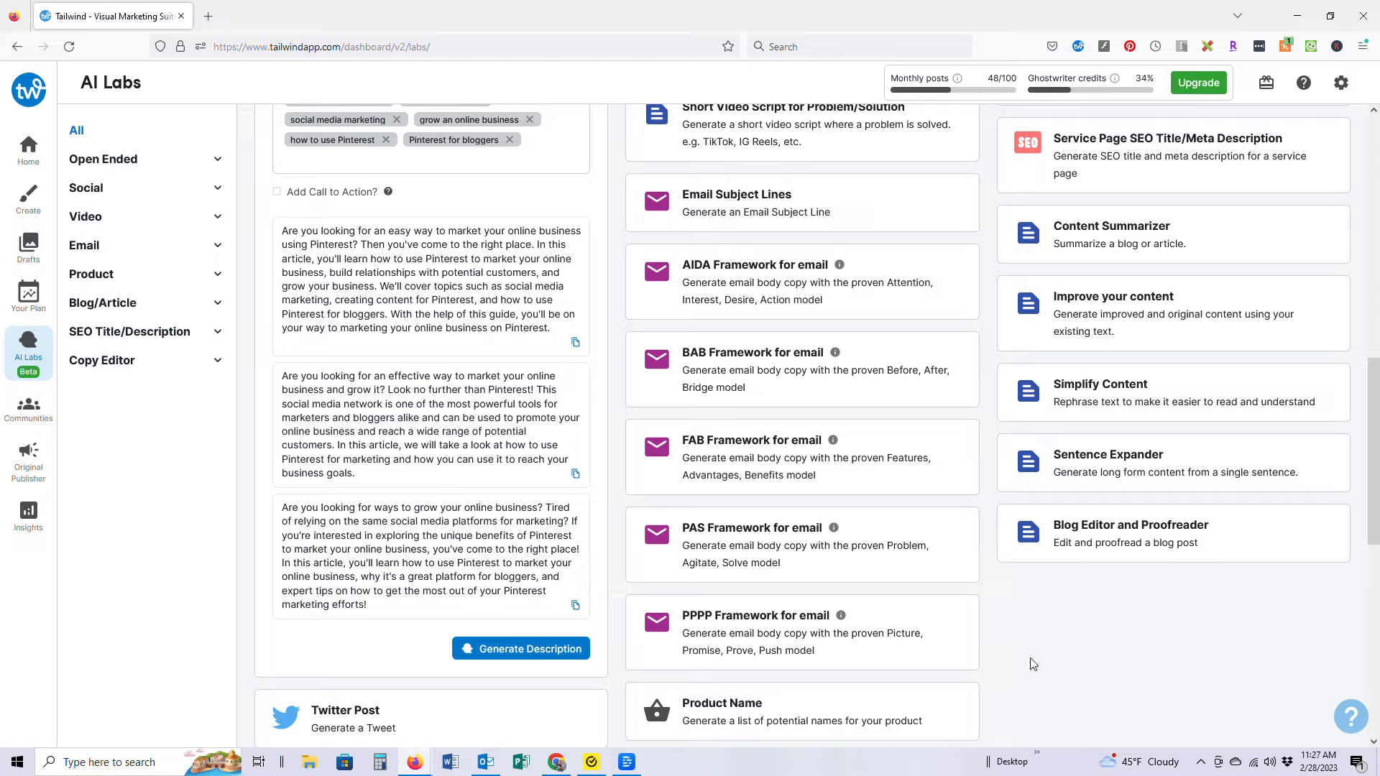
pyautogui.moveTo(996, 681)
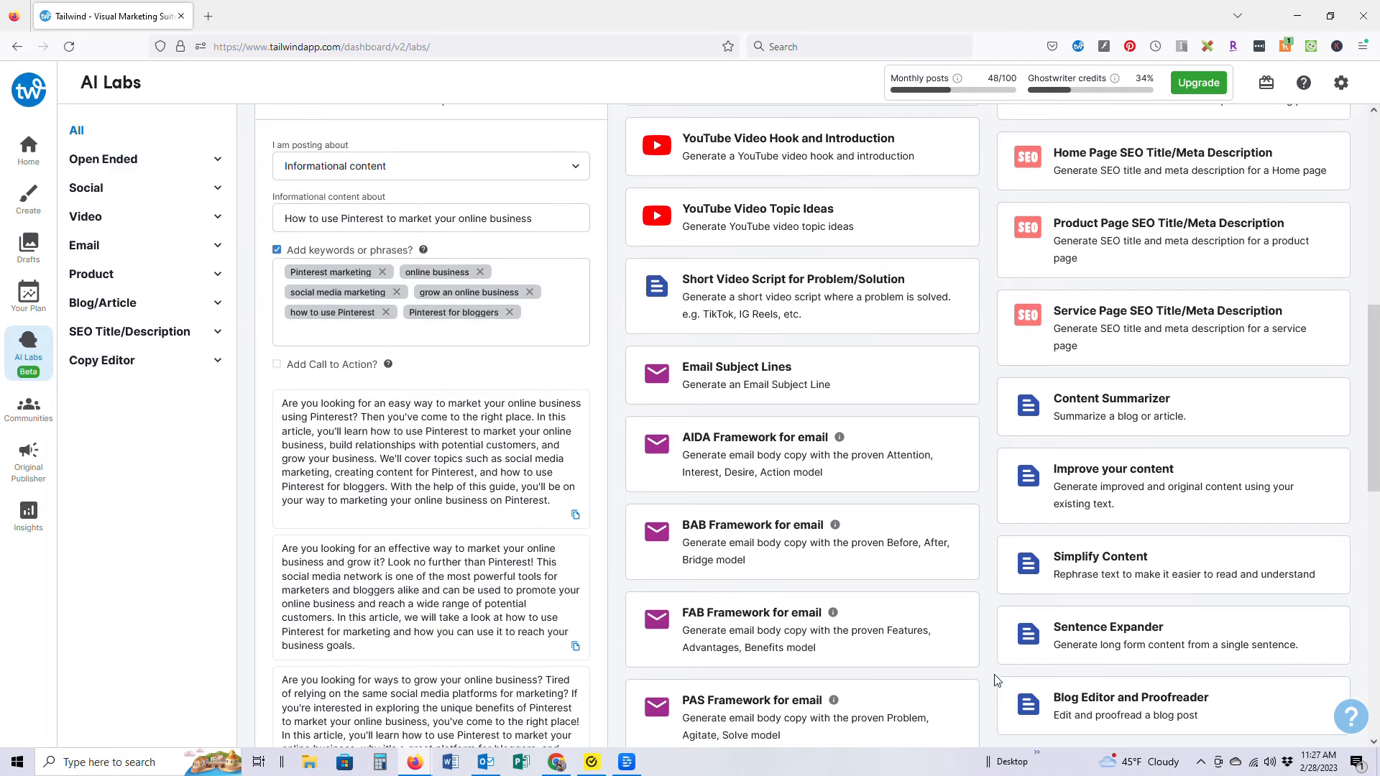
pyautogui.scroll(3)
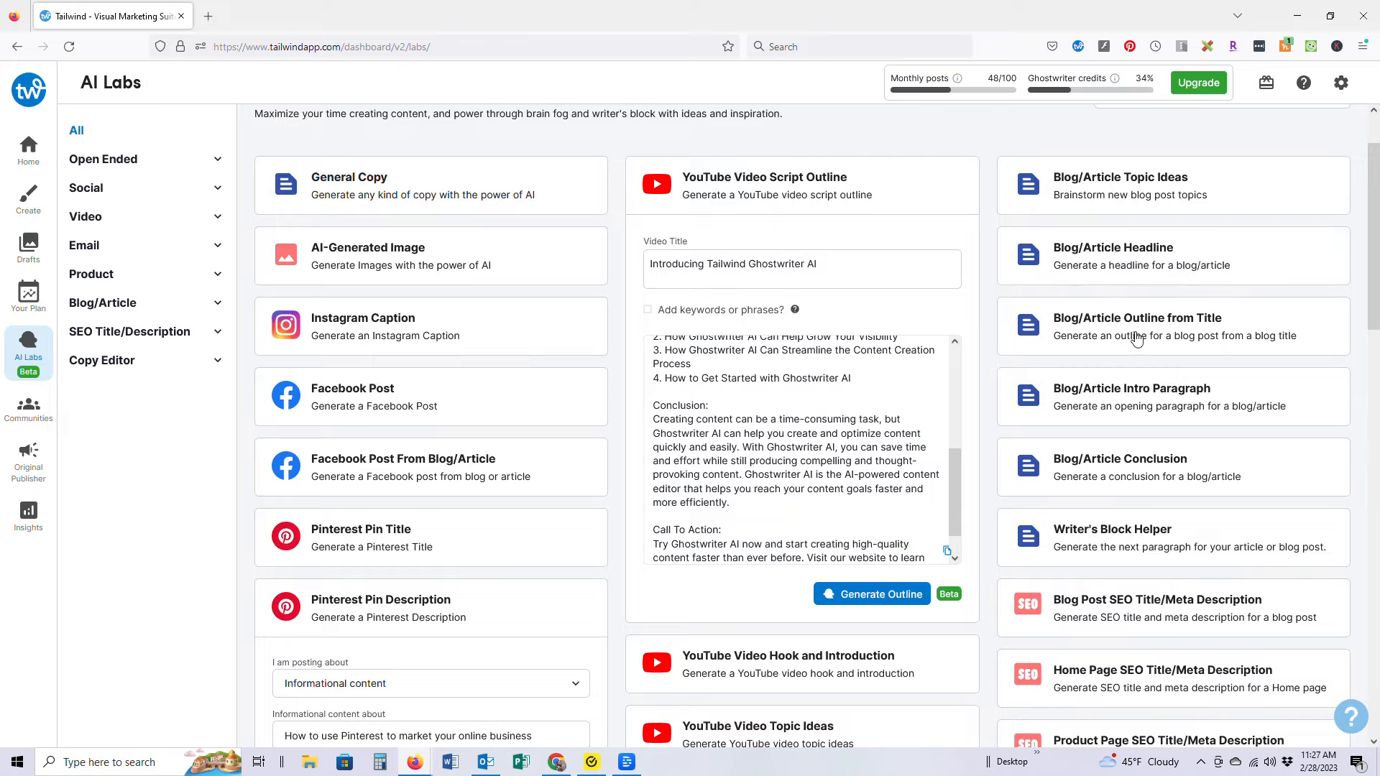
# Open Blog/Article Outline from Title and enter the title 'How to Use Tailwind Ghostwriter AI'
pyautogui.click(1136, 326)
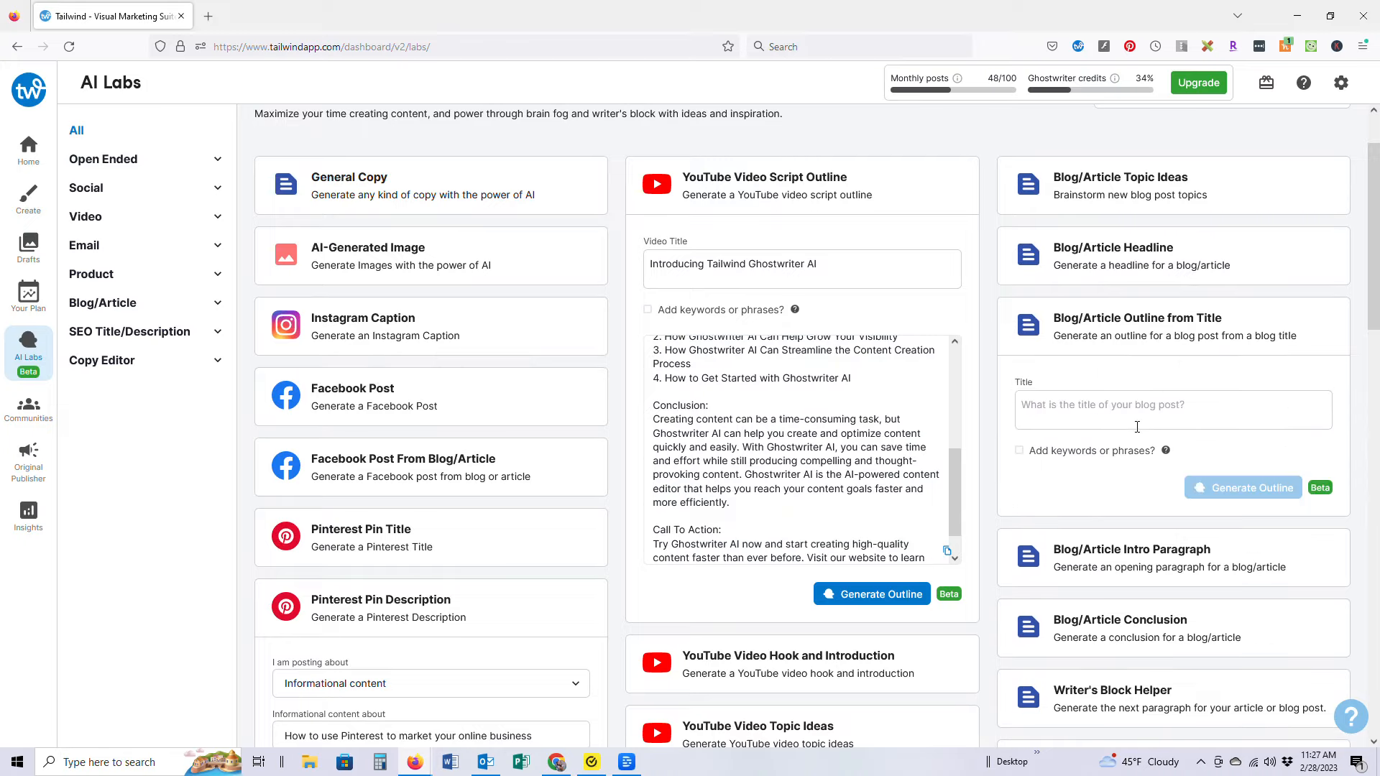
pyautogui.click(1172, 409)
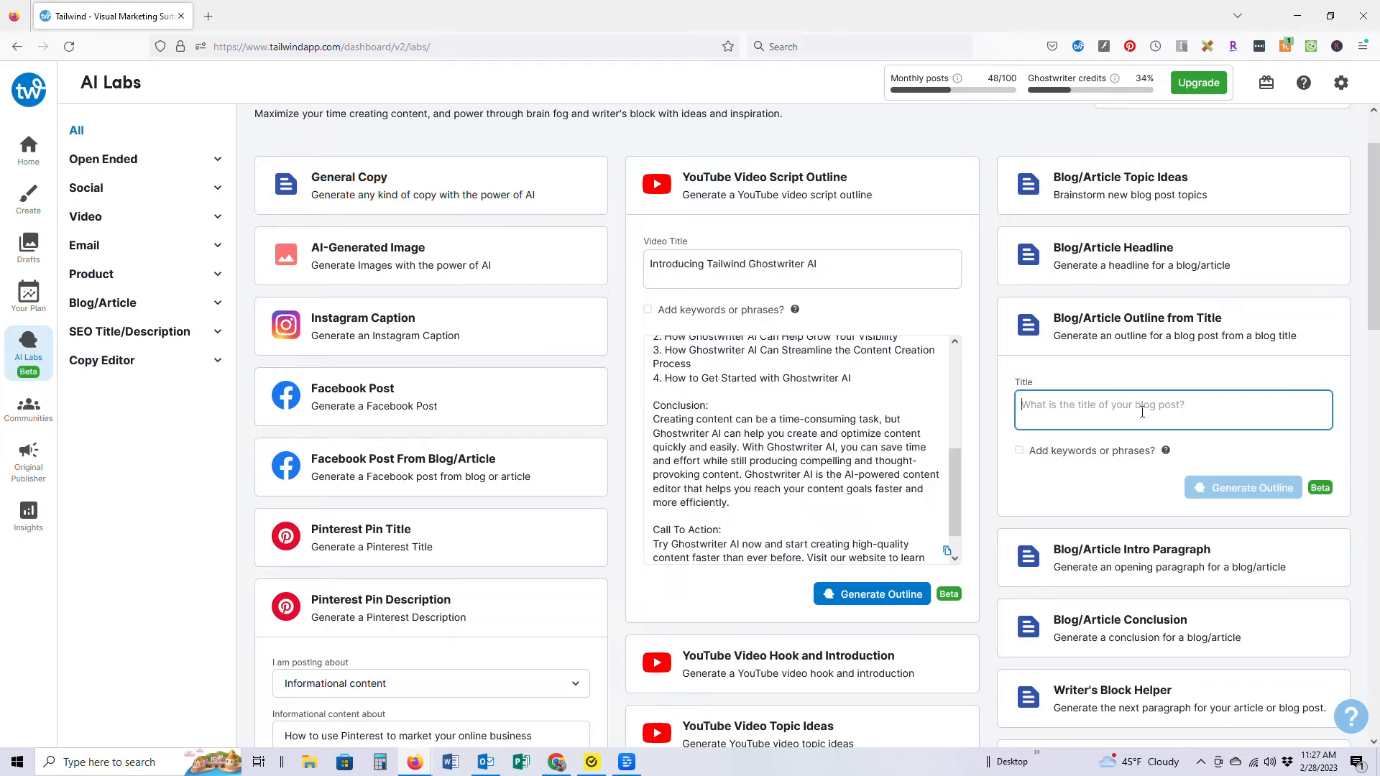
pyautogui.write('How to U')
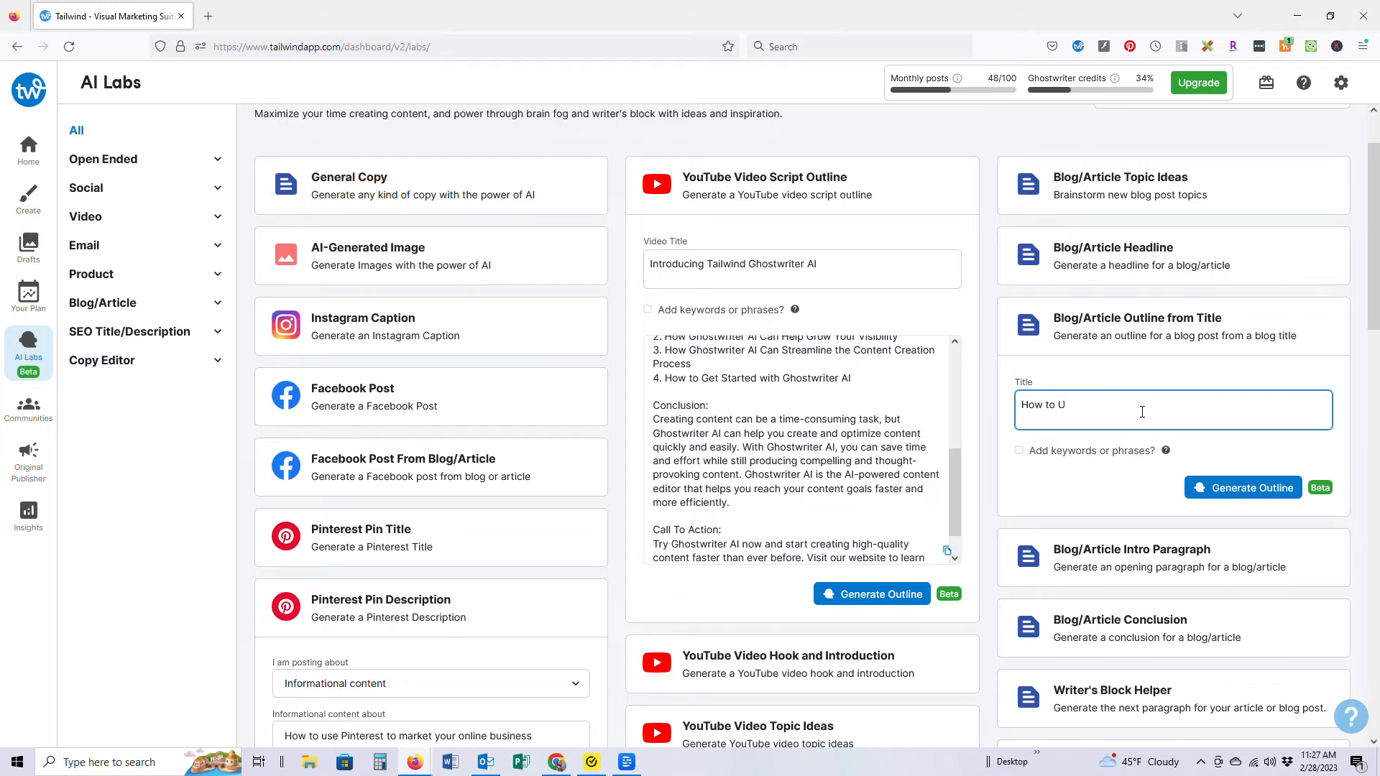
pyautogui.write('se Tailwind Ghost')
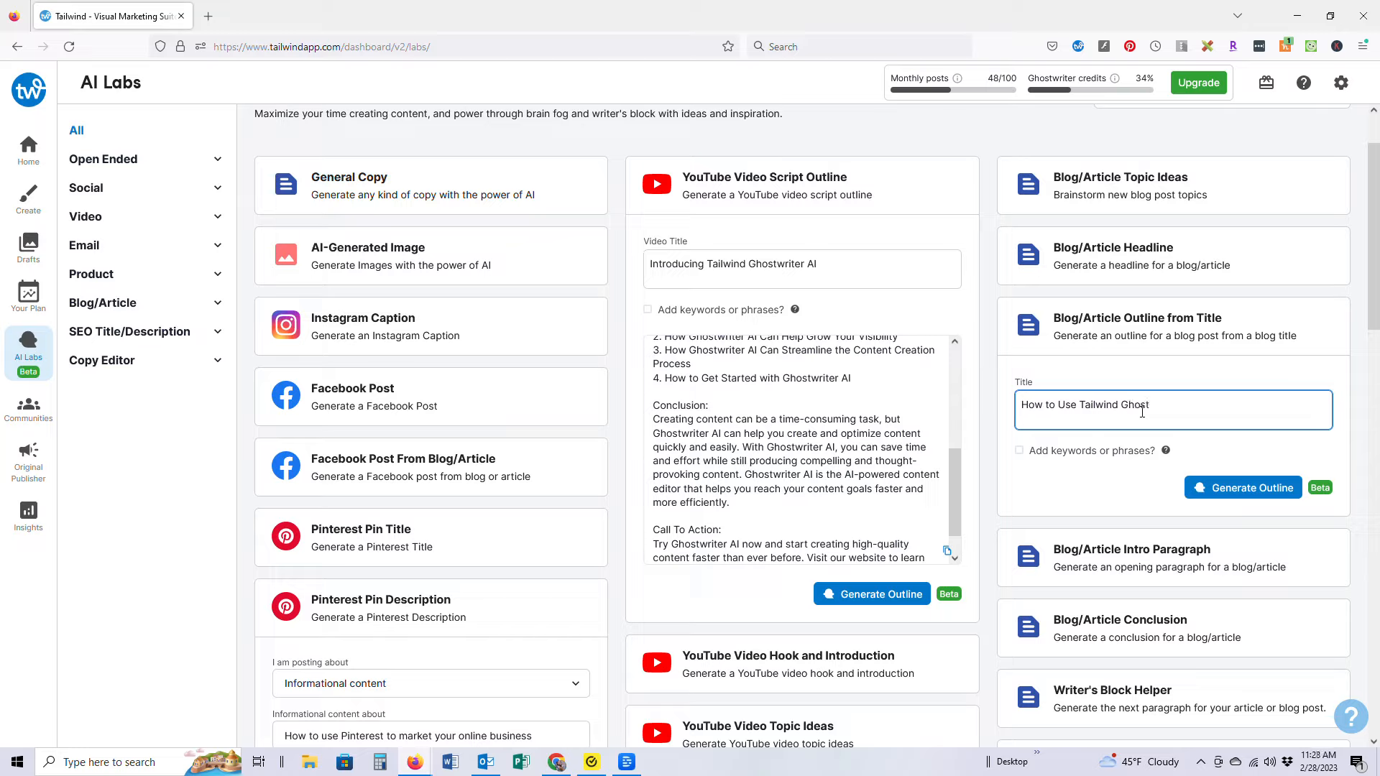
pyautogui.write('writer AI')
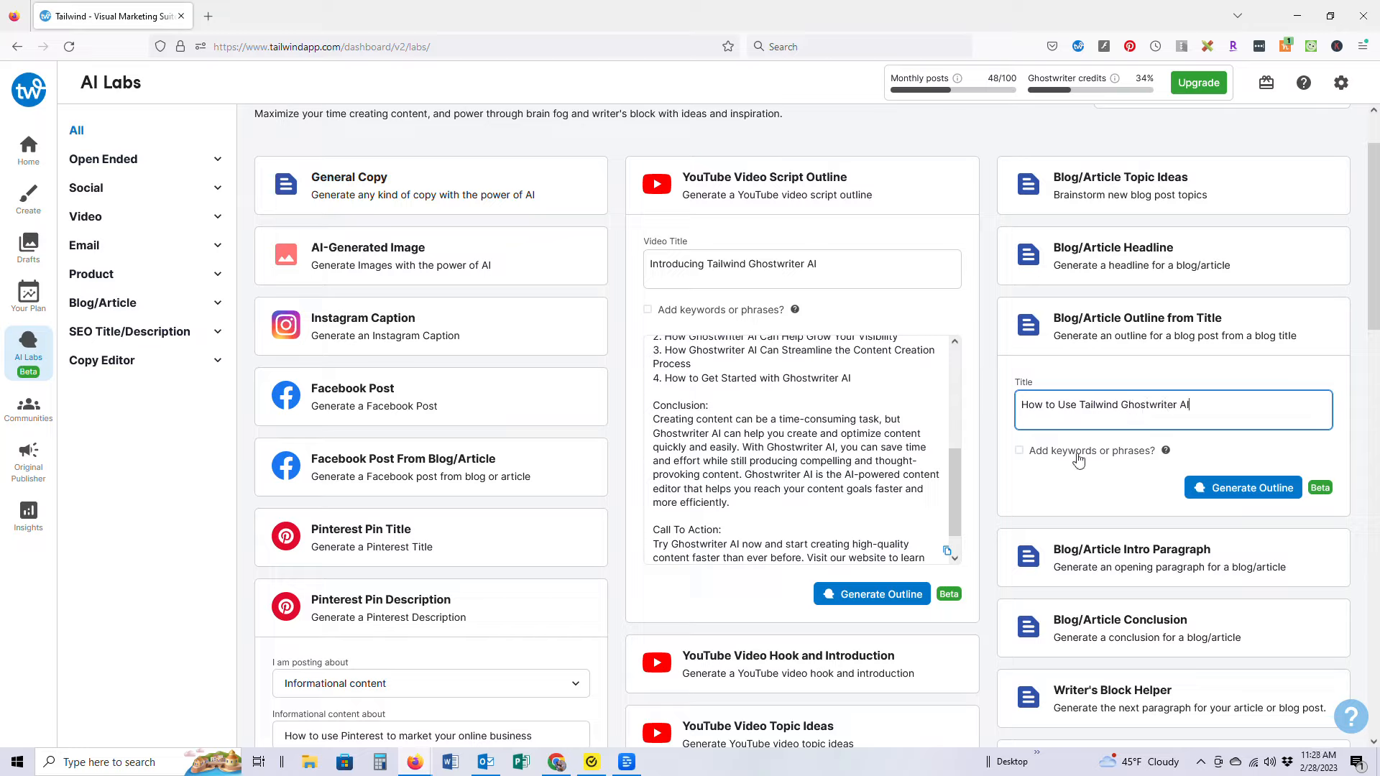
# Enable keywords and add copywriter AI, ghostwriter and Tailwind app
pyautogui.click(1019, 450)
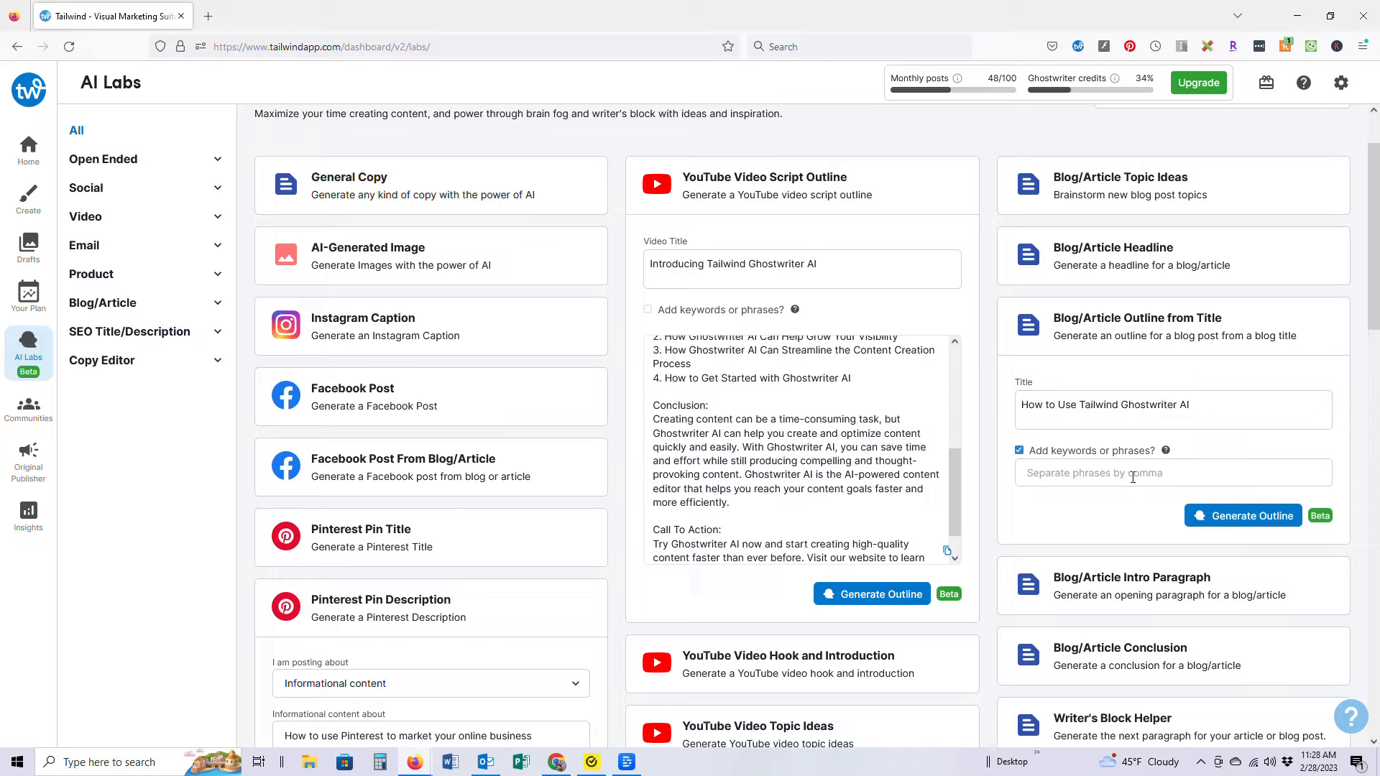
pyautogui.write('copywriter')
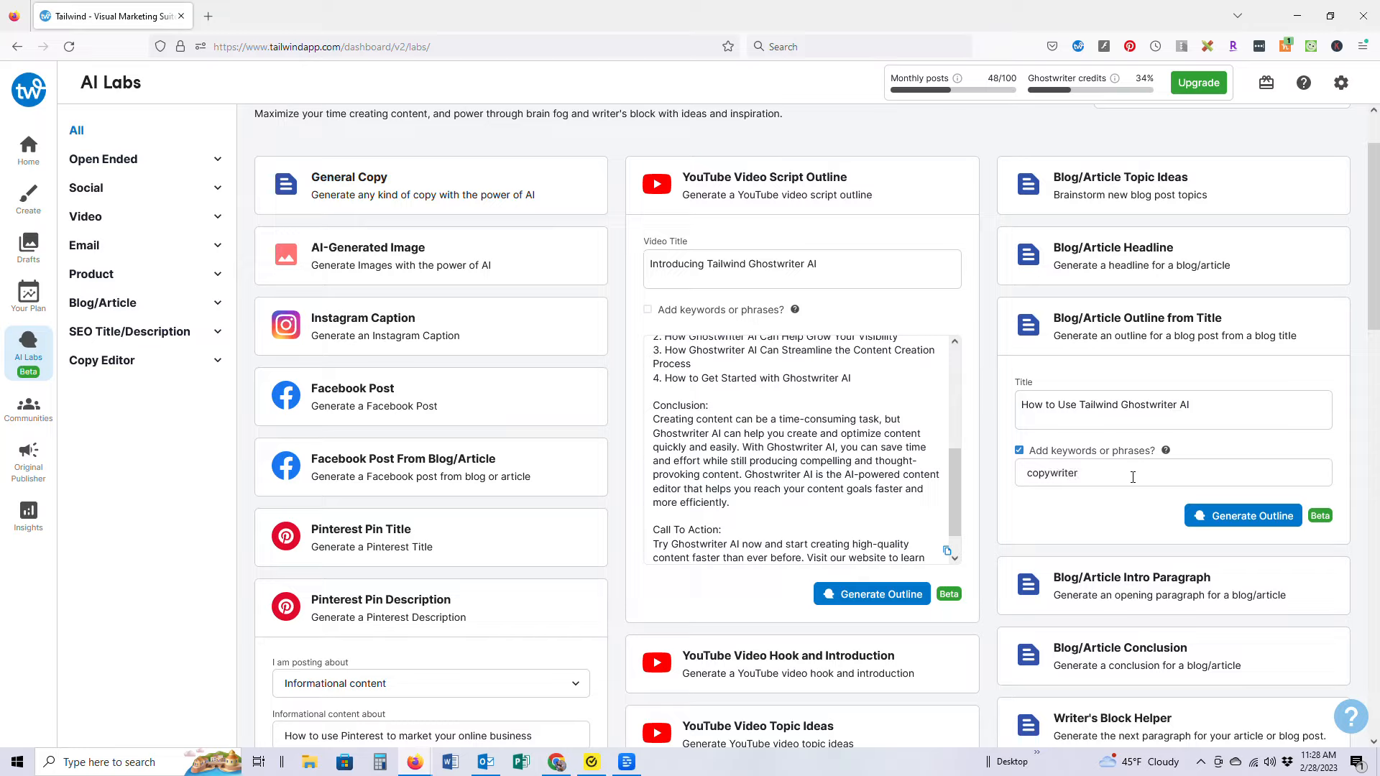
pyautogui.write('ghostwriter Tailwind app')
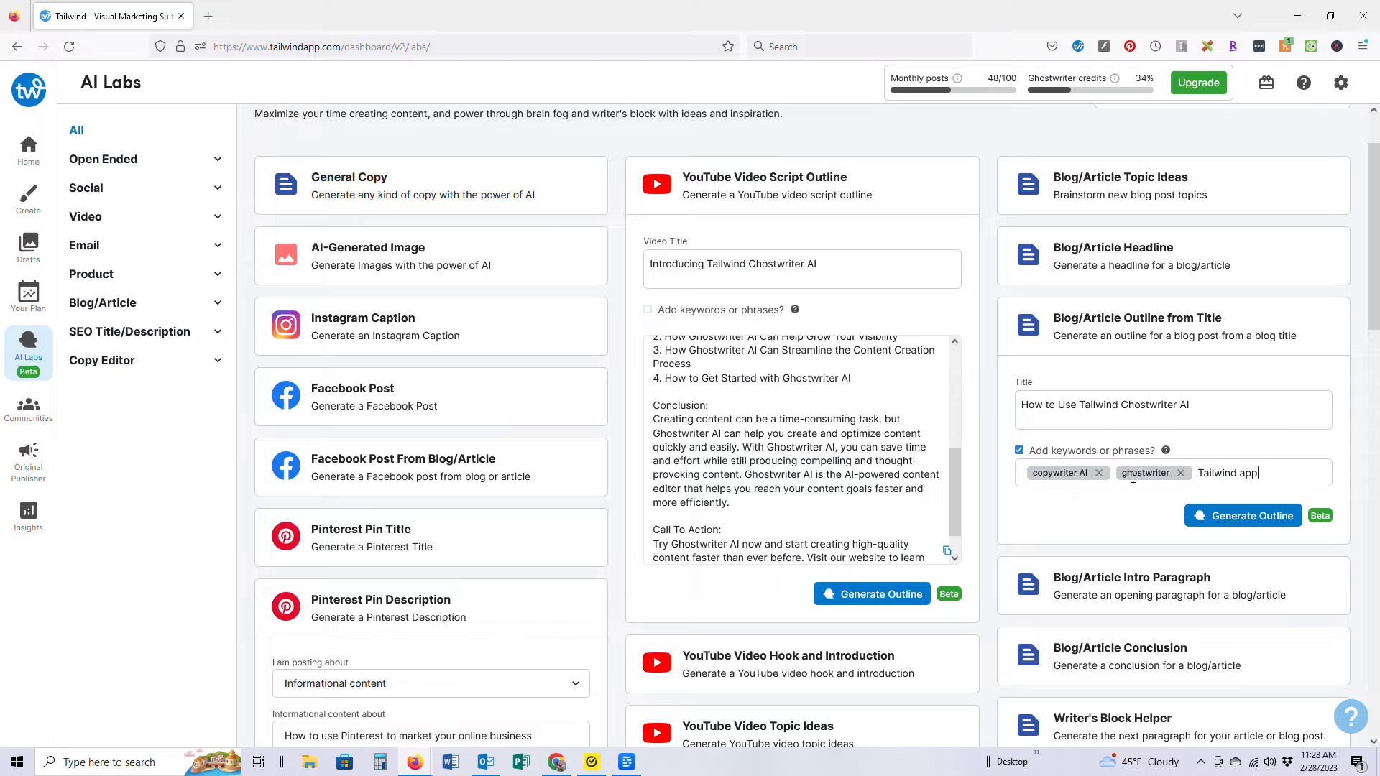
pyautogui.press('Return')
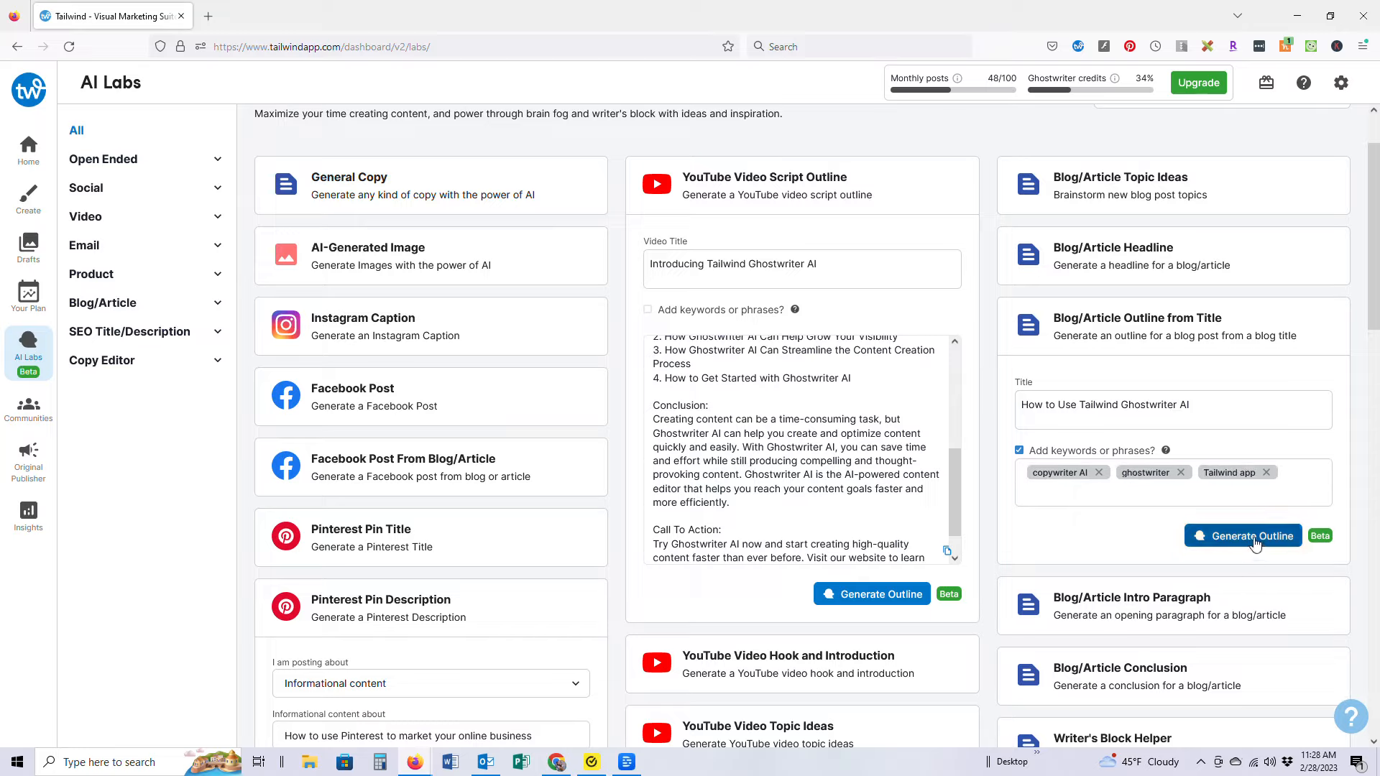
# Generate the outline for 'How to Use Tailwind Ghostwriter AI'
pyautogui.click(1242, 535)
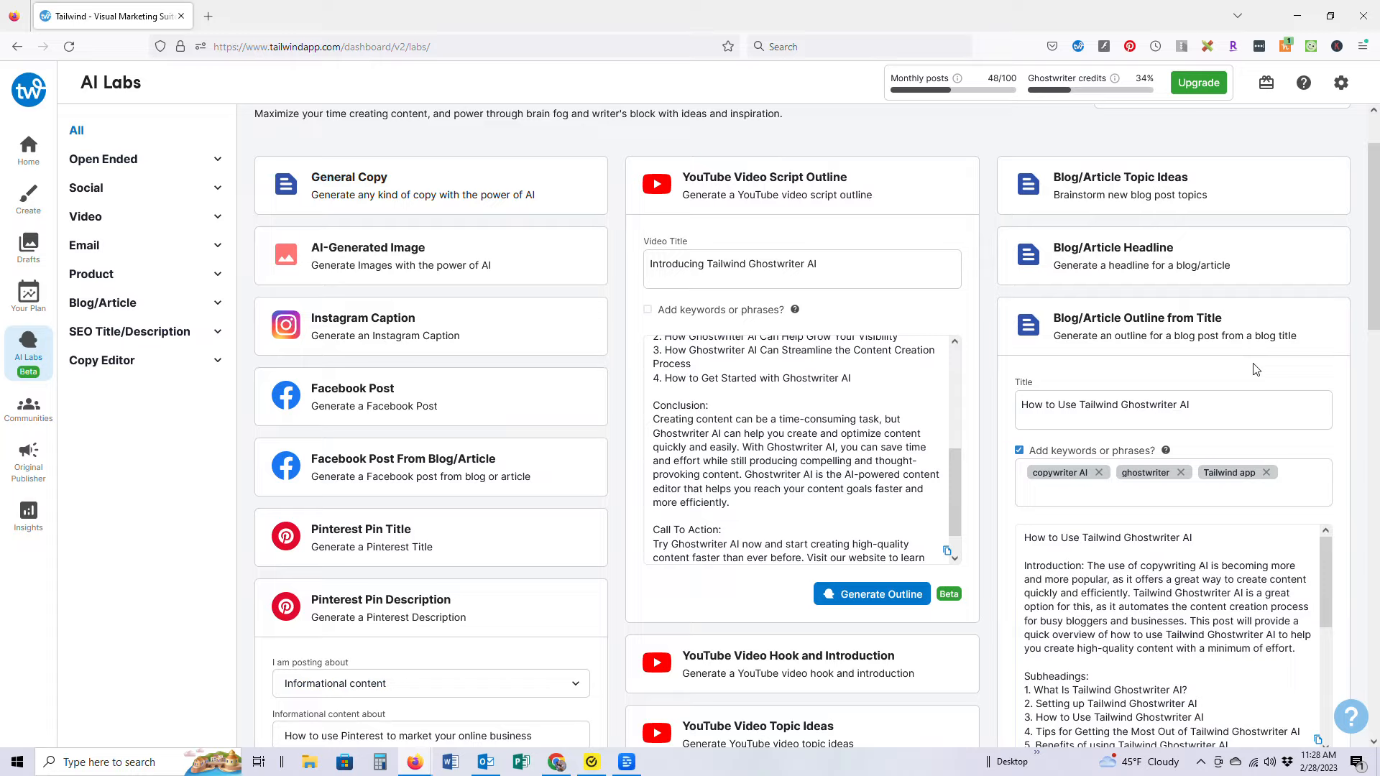
pyautogui.moveTo(1255, 475)
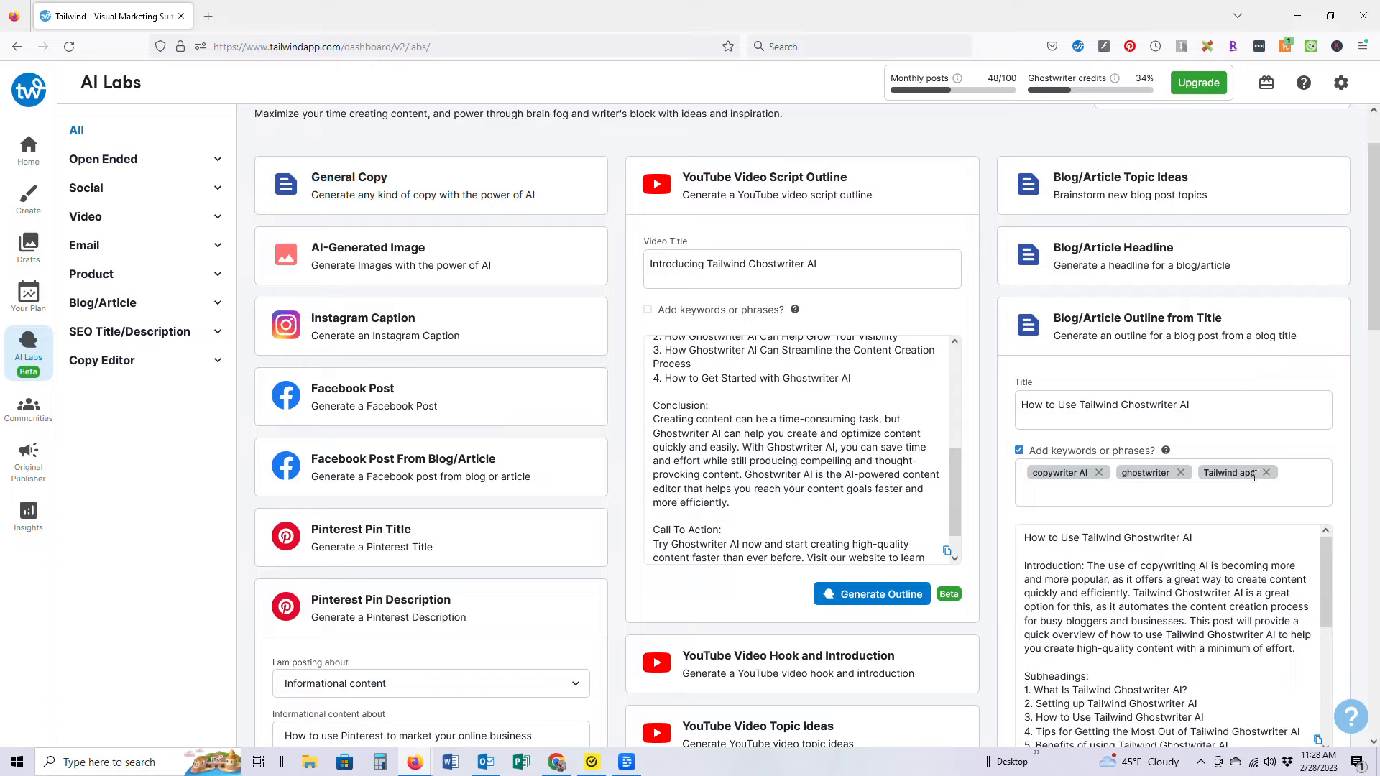
pyautogui.moveTo(1265, 485)
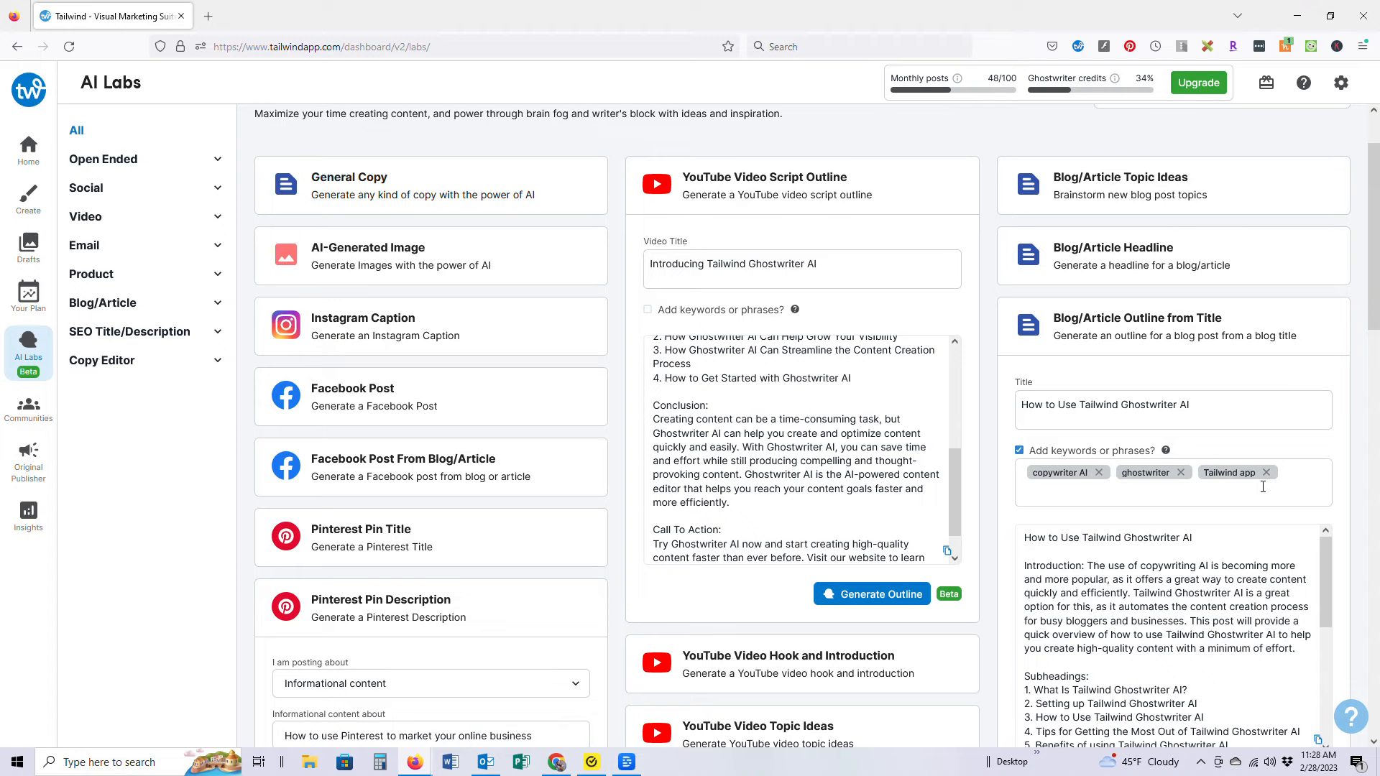
# Scroll the outline result through the five subheadings to the conclusion
pyautogui.scroll(-3)
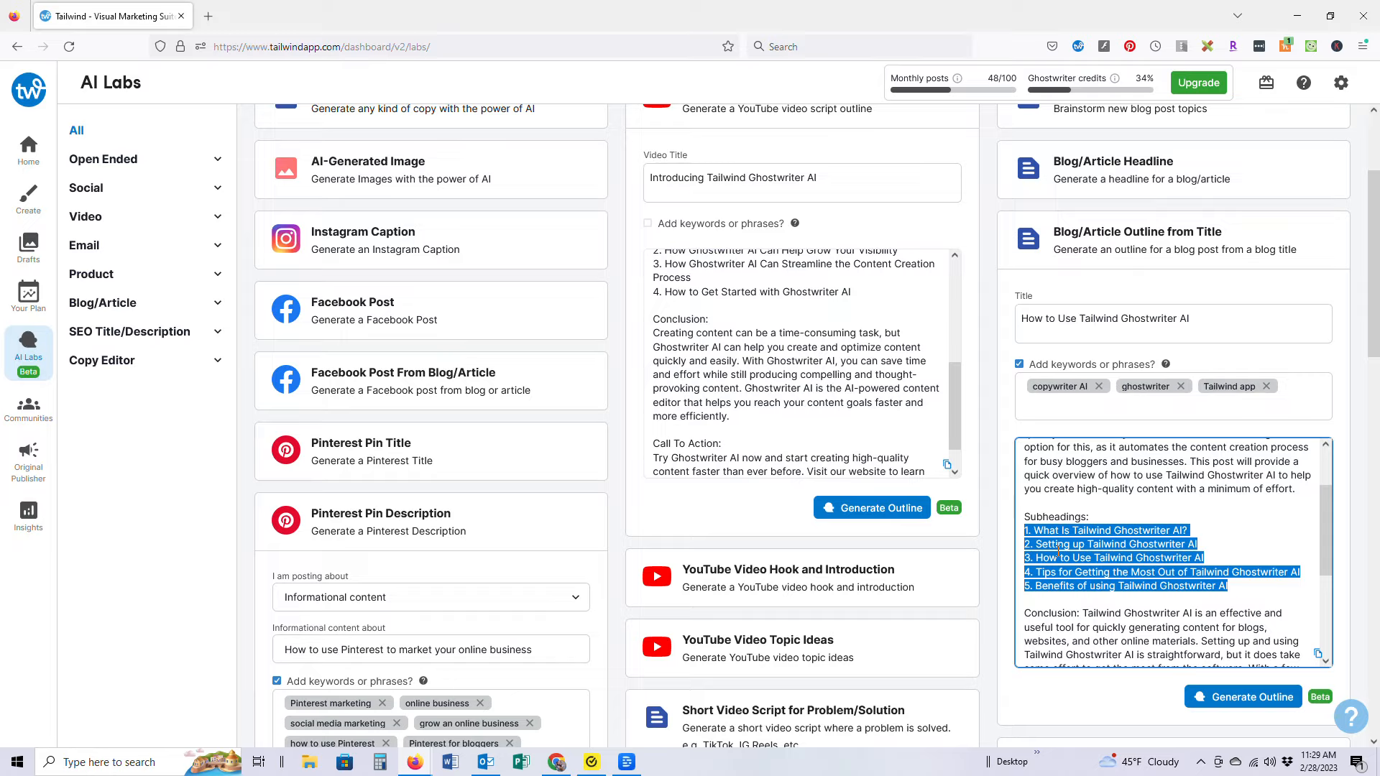
pyautogui.moveTo(1124, 508)
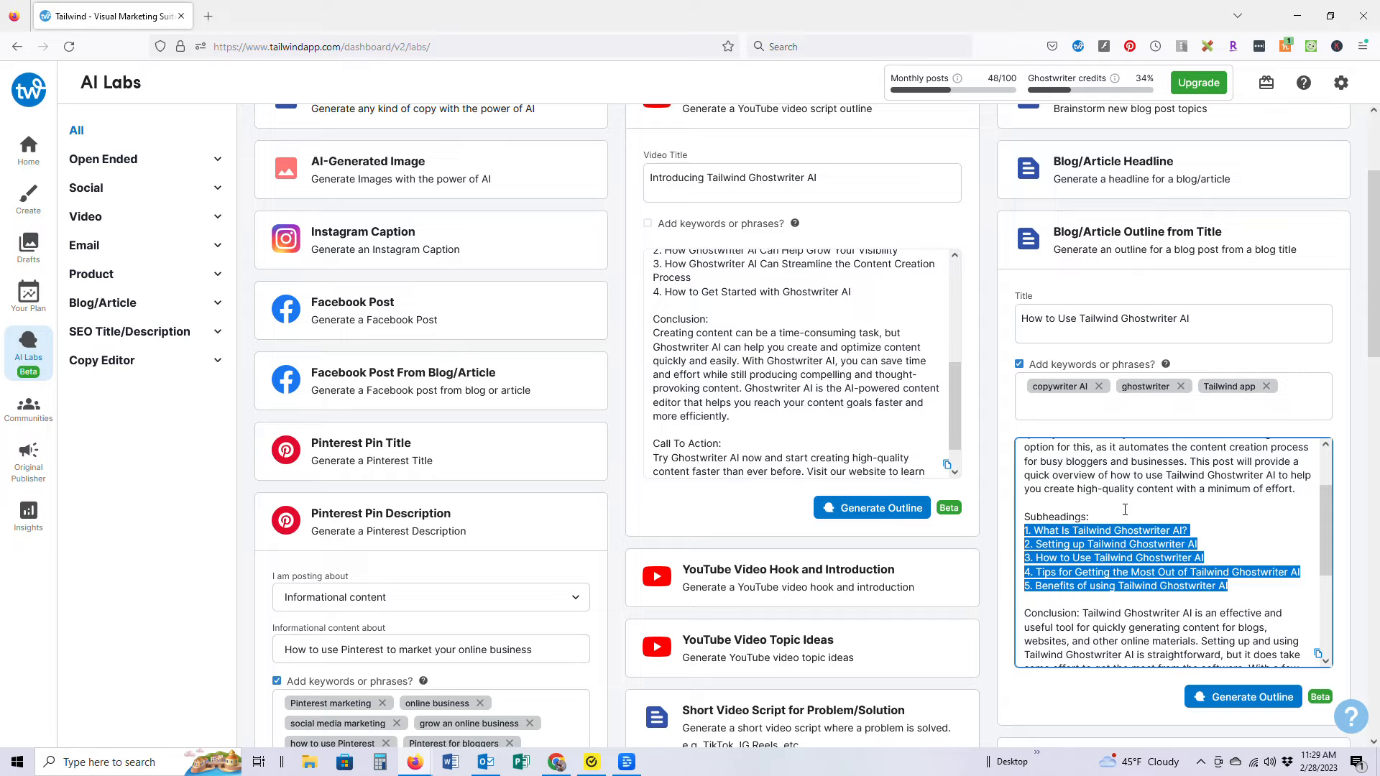